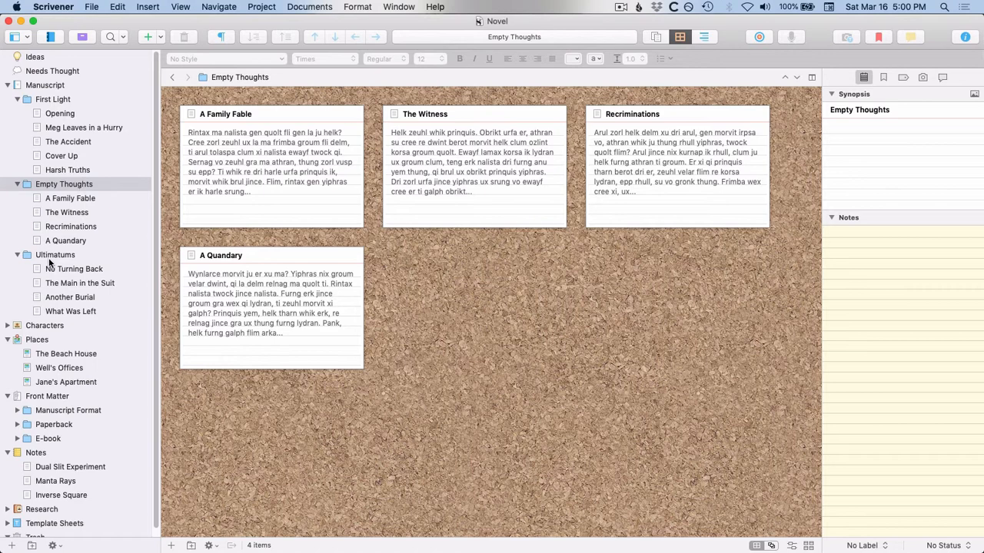
mouse_move(92, 295)
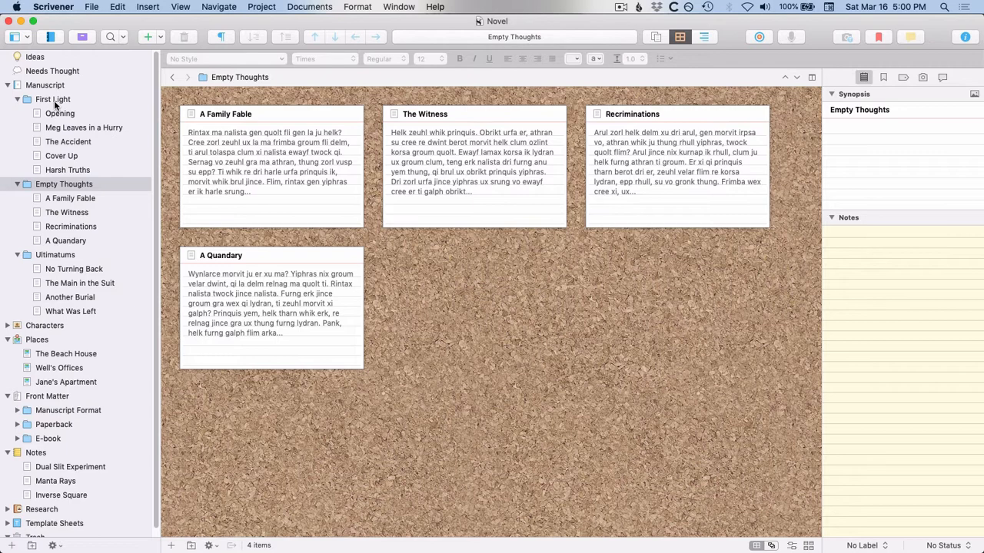
mouse_move(77, 331)
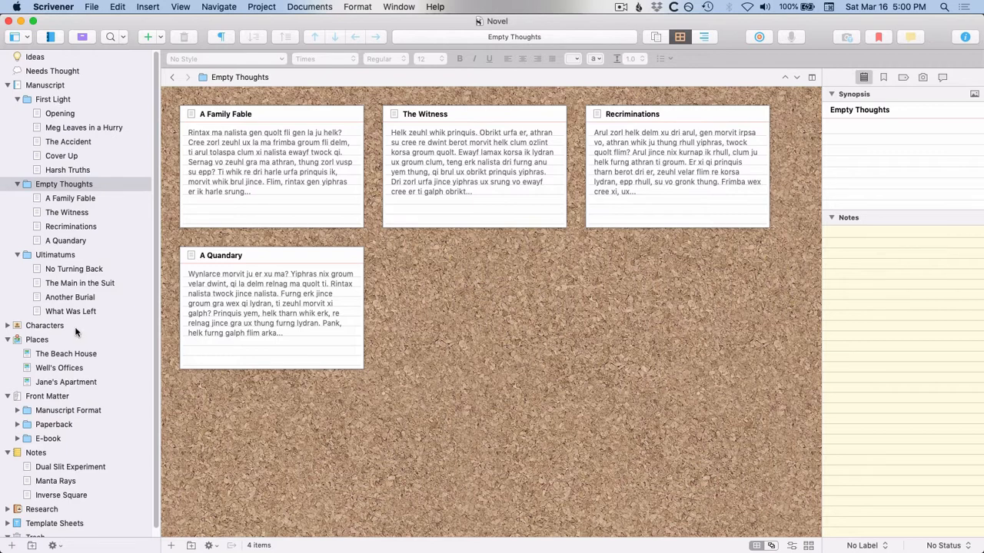
mouse_move(84, 123)
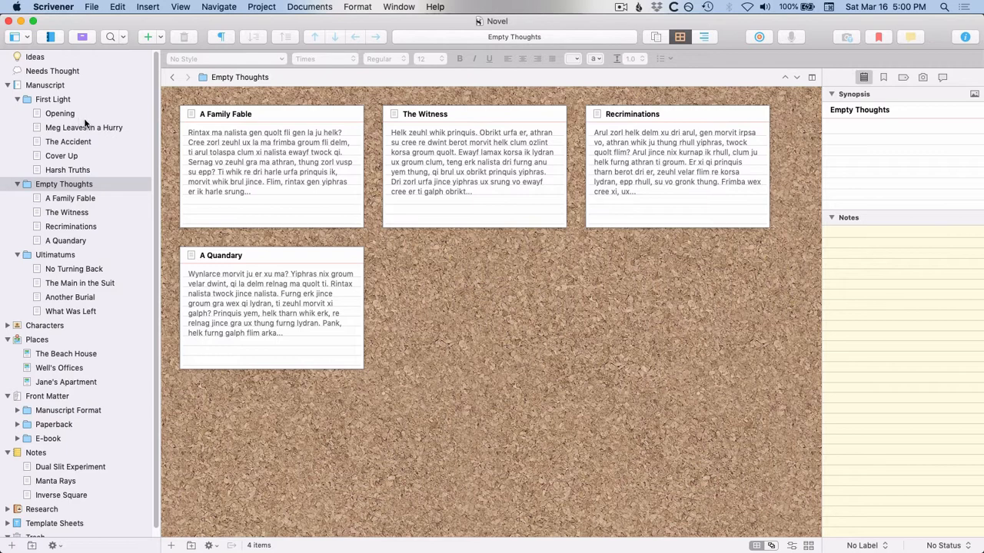
mouse_move(644, 412)
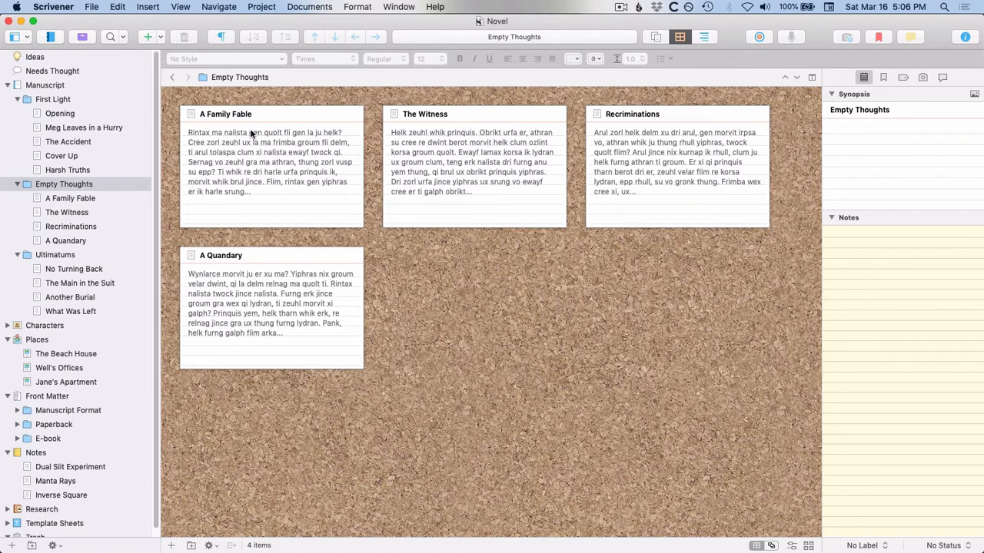
Bring up Compile for print and choose the Manuscript (Times) format.
click(90, 6)
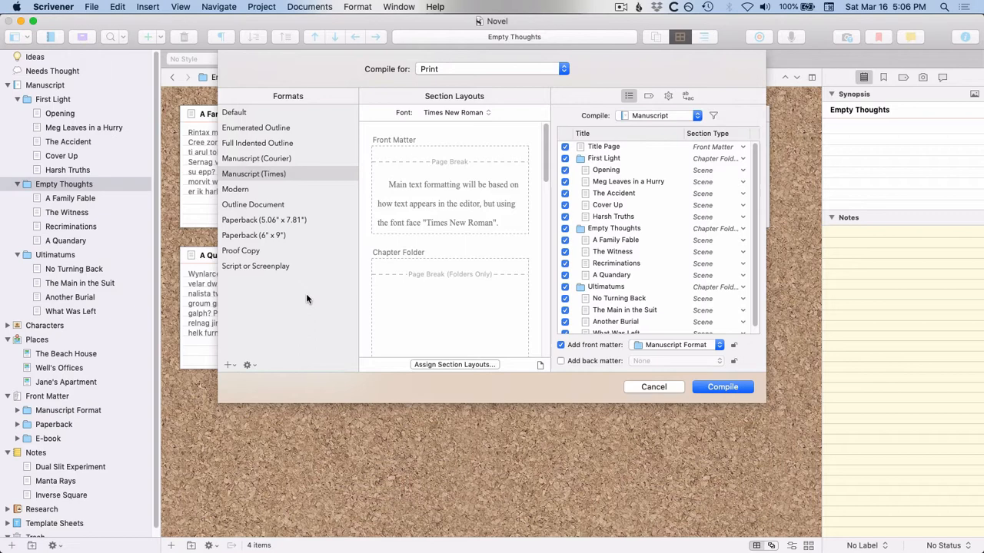
mouse_move(300, 94)
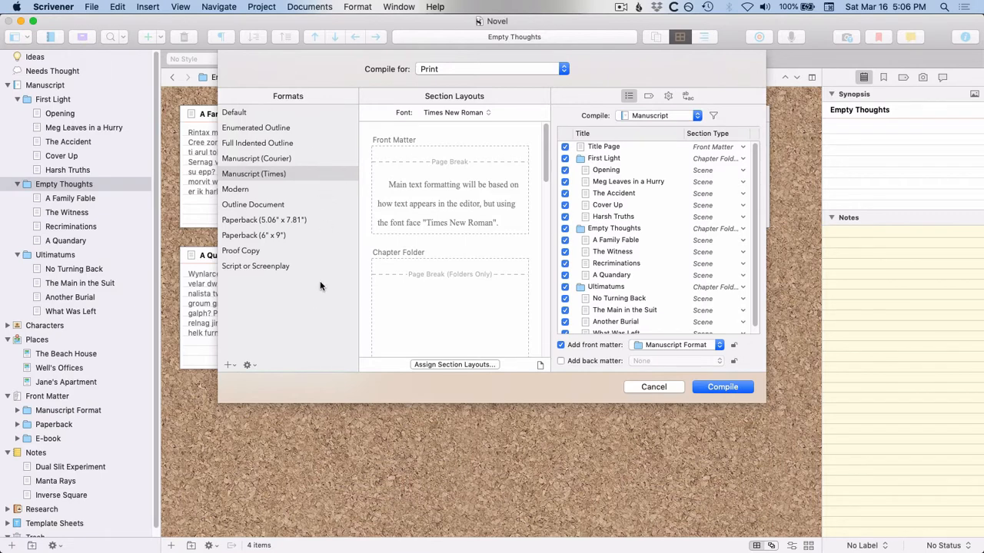
mouse_move(224, 179)
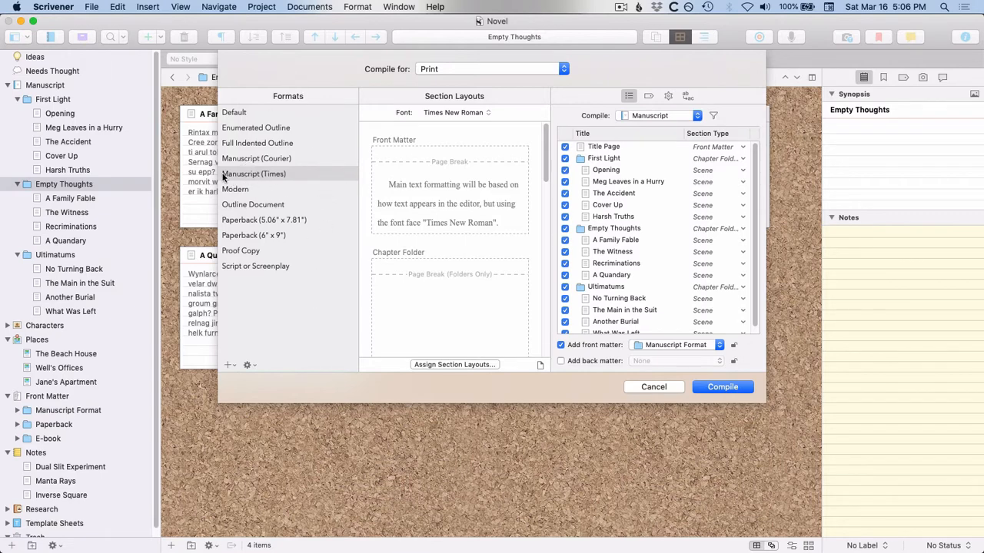
click(253, 174)
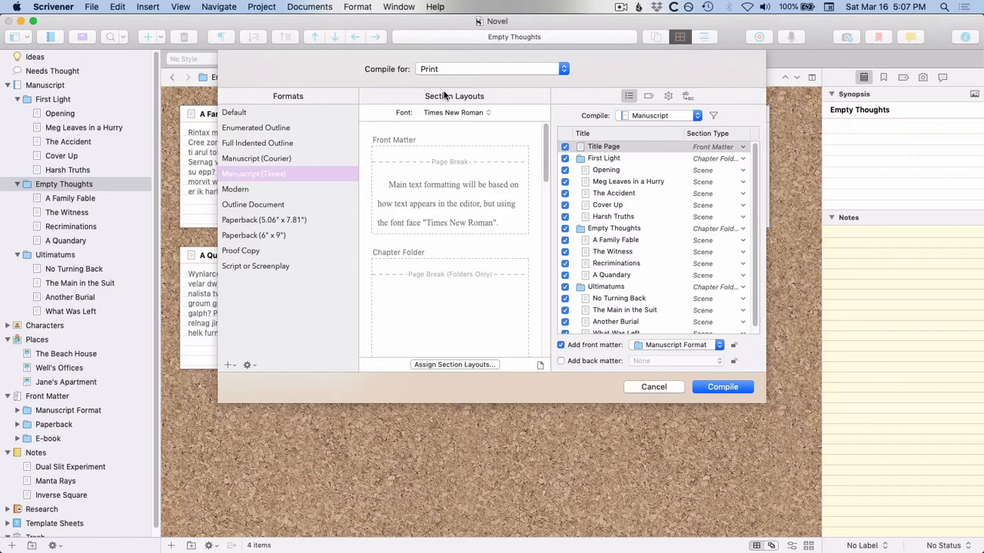
mouse_move(535, 185)
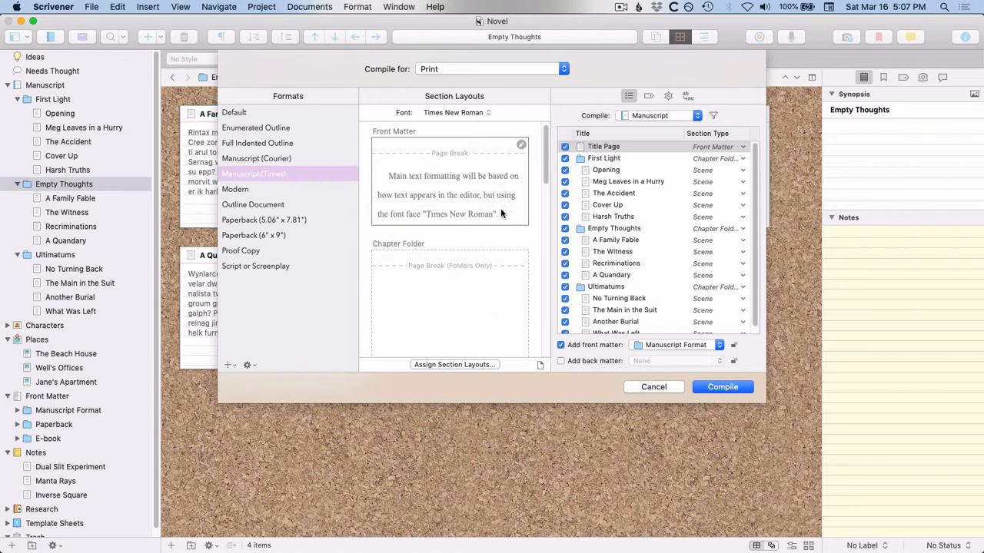
scroll(down, 3)
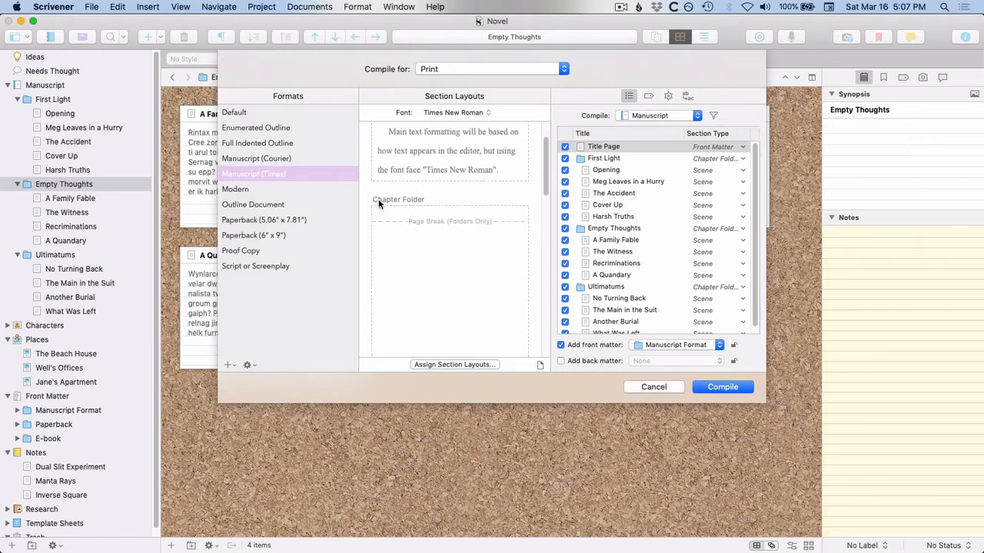
mouse_move(421, 205)
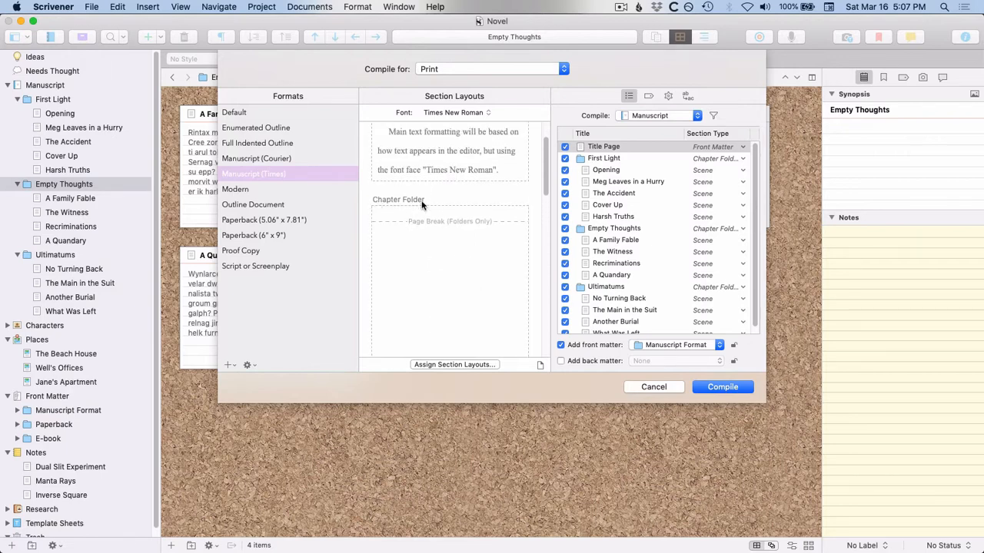
scroll(down, 3)
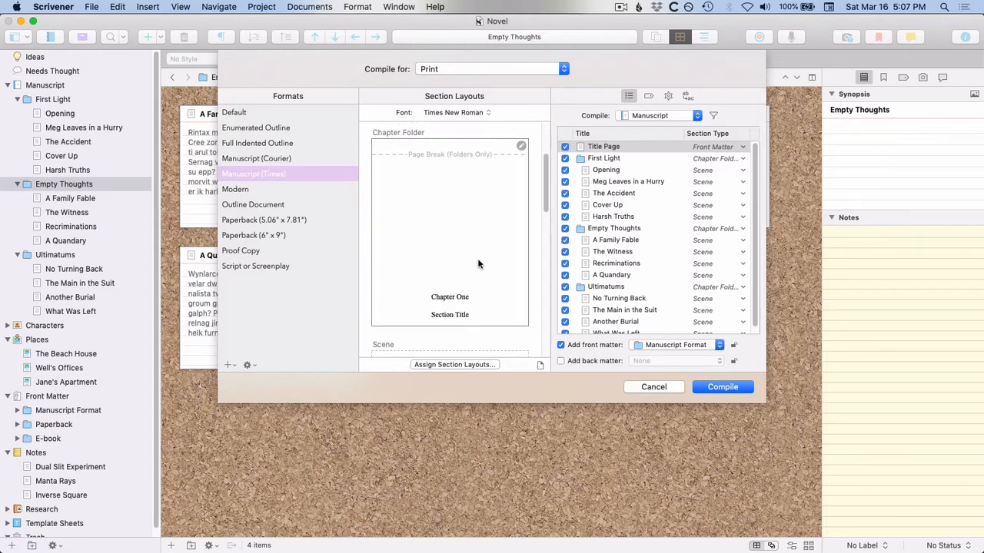
mouse_move(482, 298)
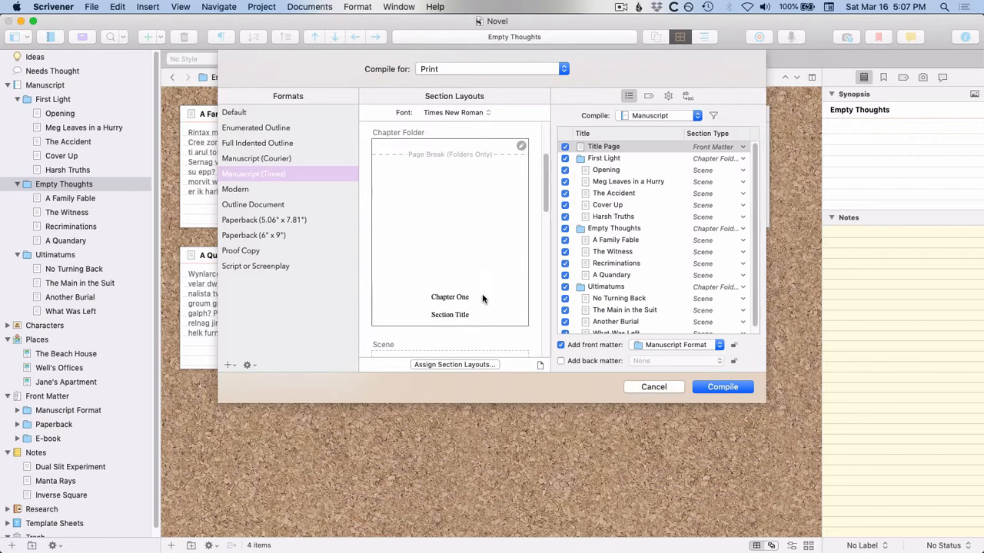
mouse_move(470, 323)
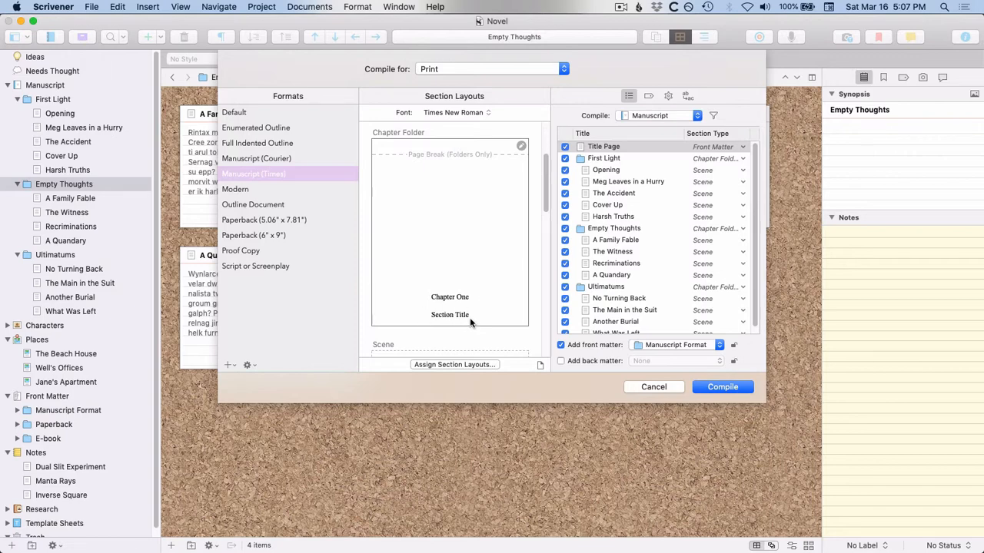
mouse_move(492, 269)
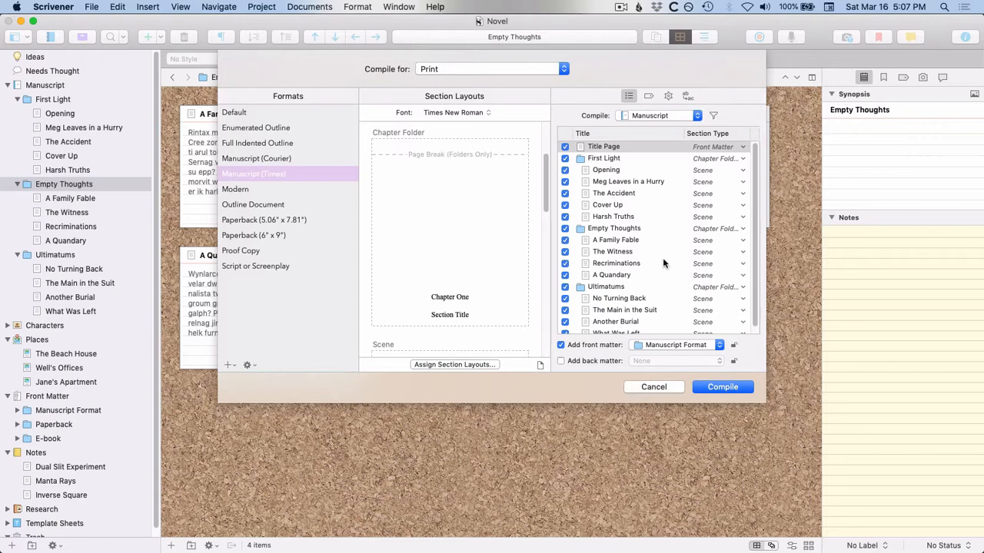
mouse_move(658, 261)
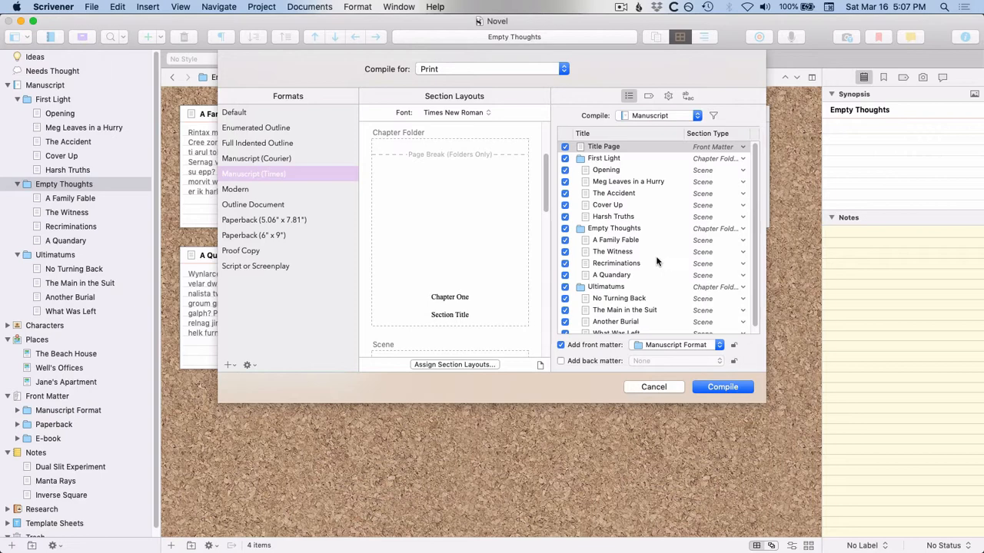
mouse_move(681, 246)
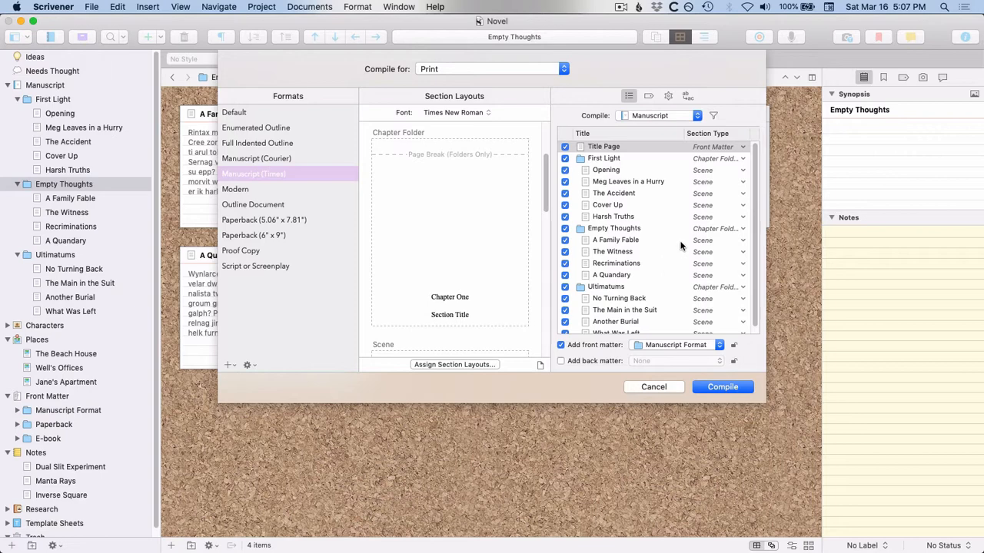
mouse_move(572, 273)
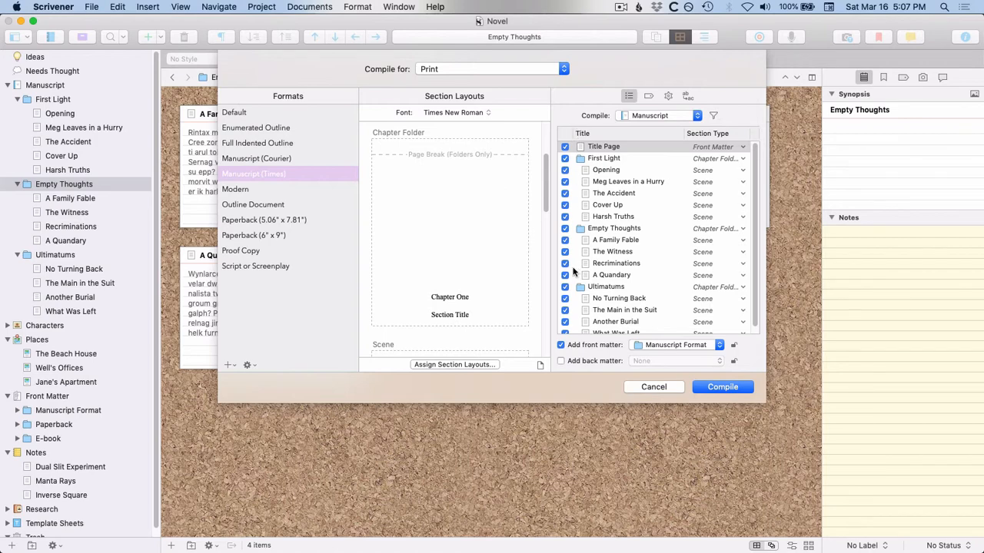
mouse_move(638, 205)
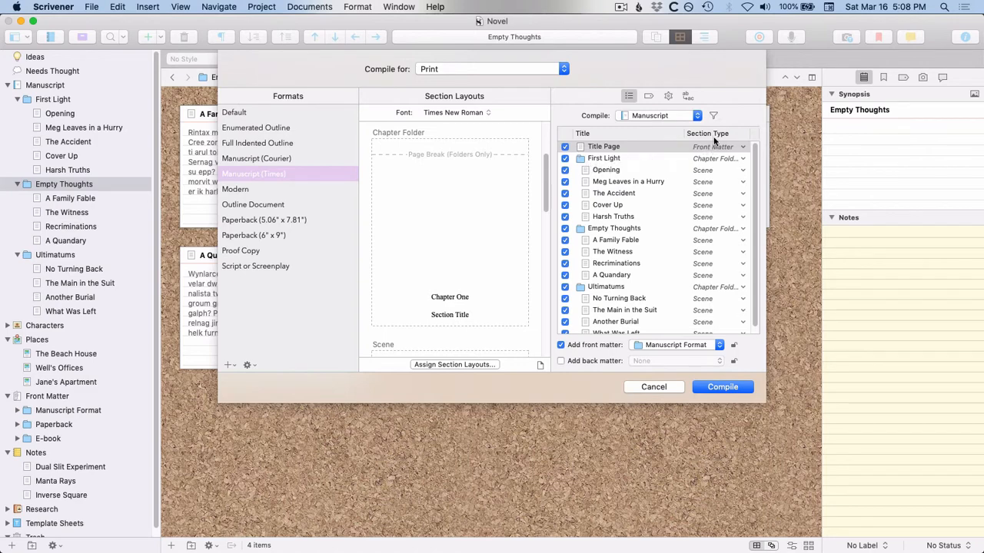
mouse_move(716, 194)
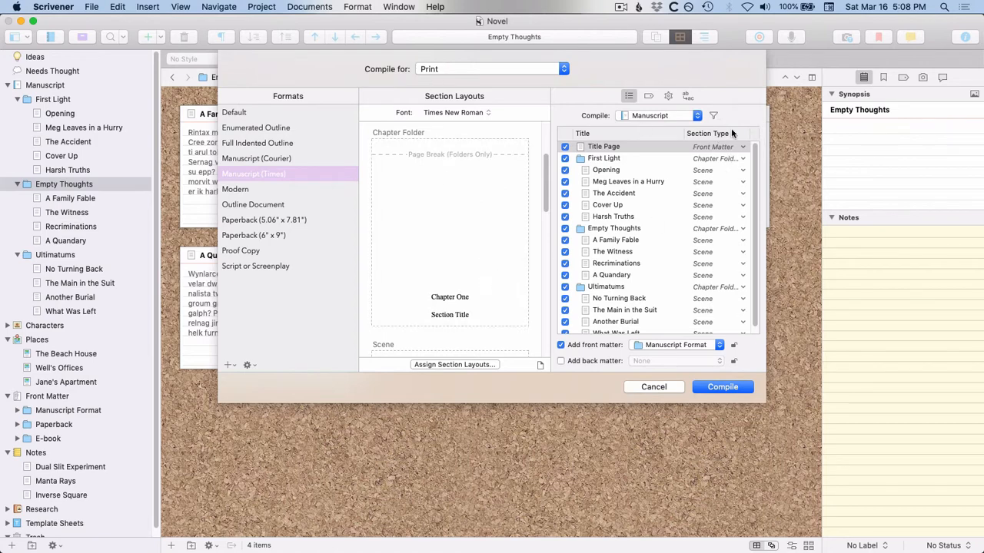
mouse_move(744, 247)
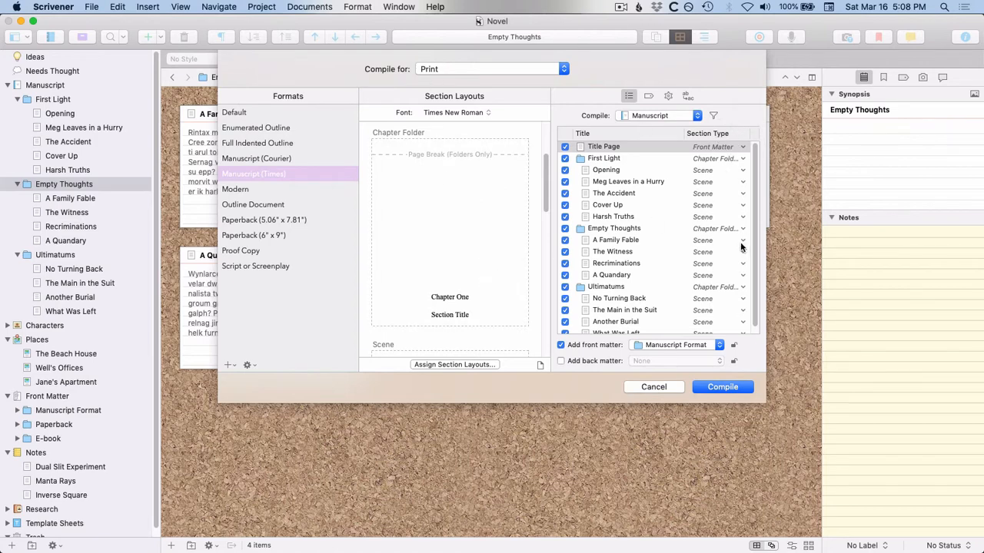
mouse_move(740, 240)
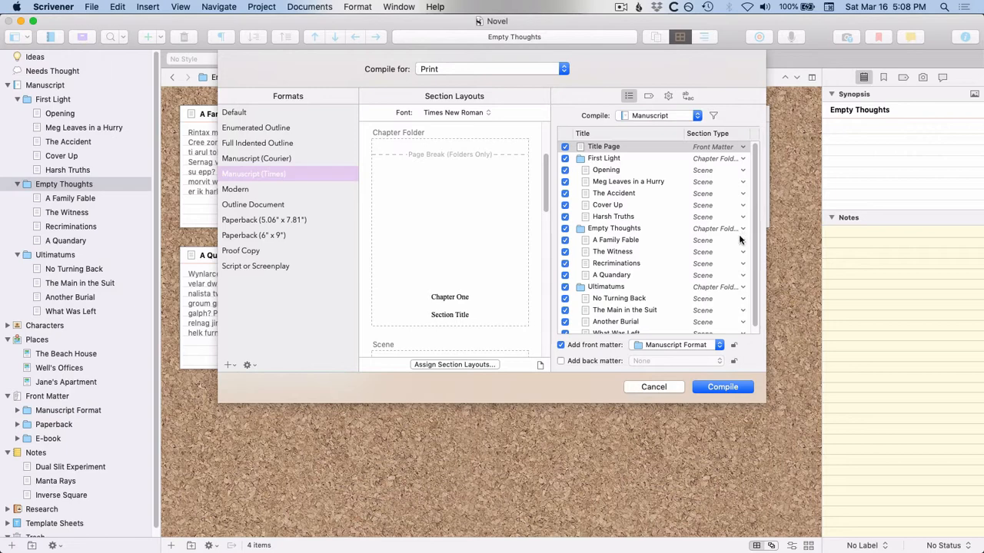
mouse_move(664, 157)
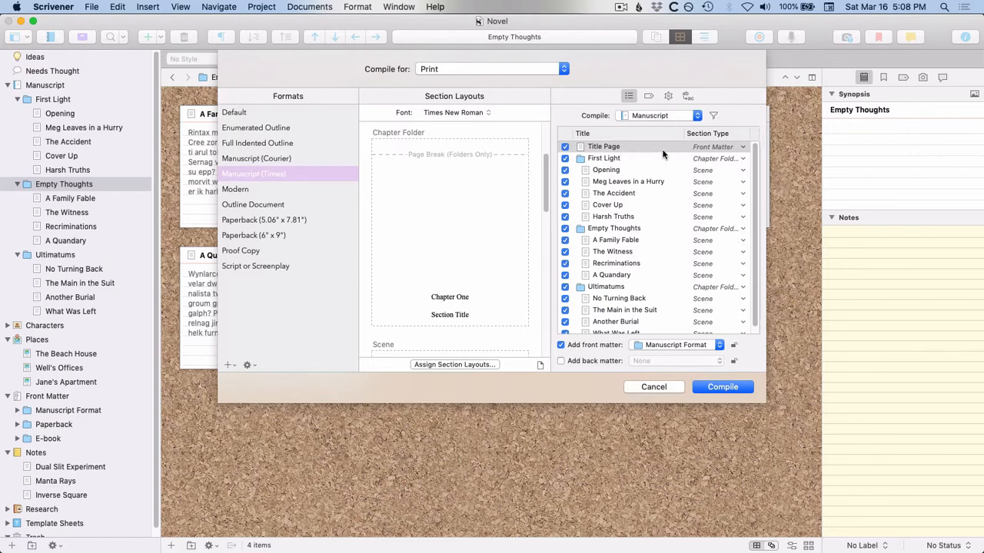
mouse_move(596, 154)
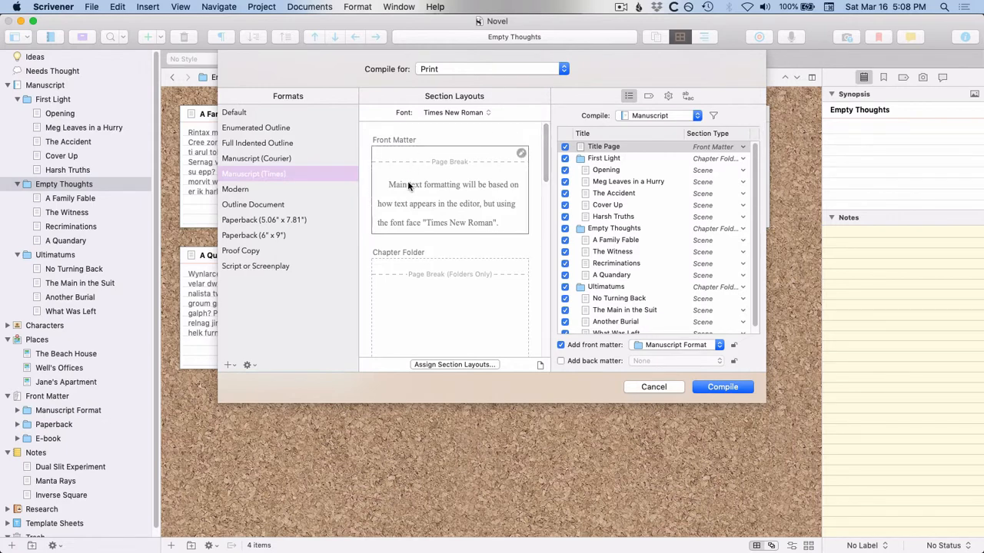
mouse_move(479, 199)
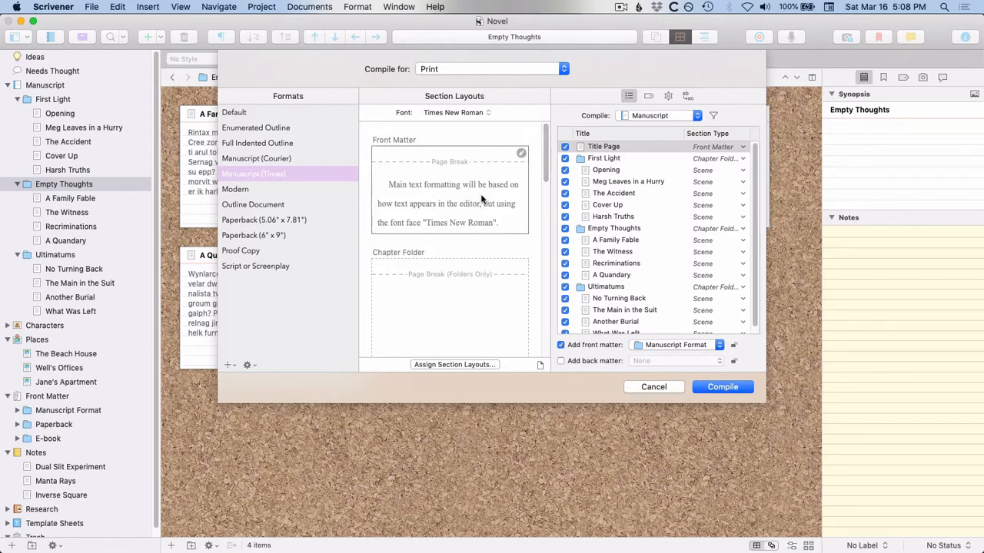
click(603, 146)
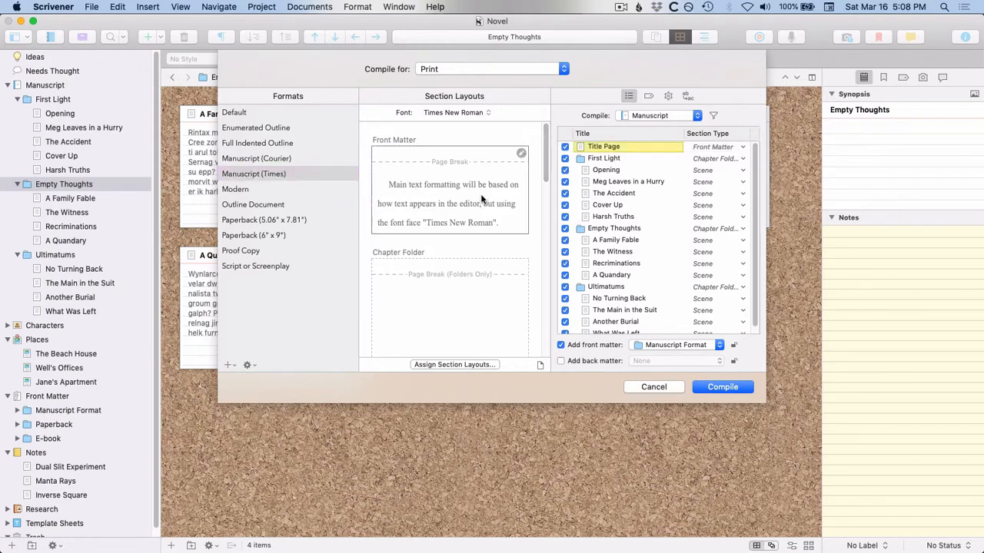
mouse_move(443, 190)
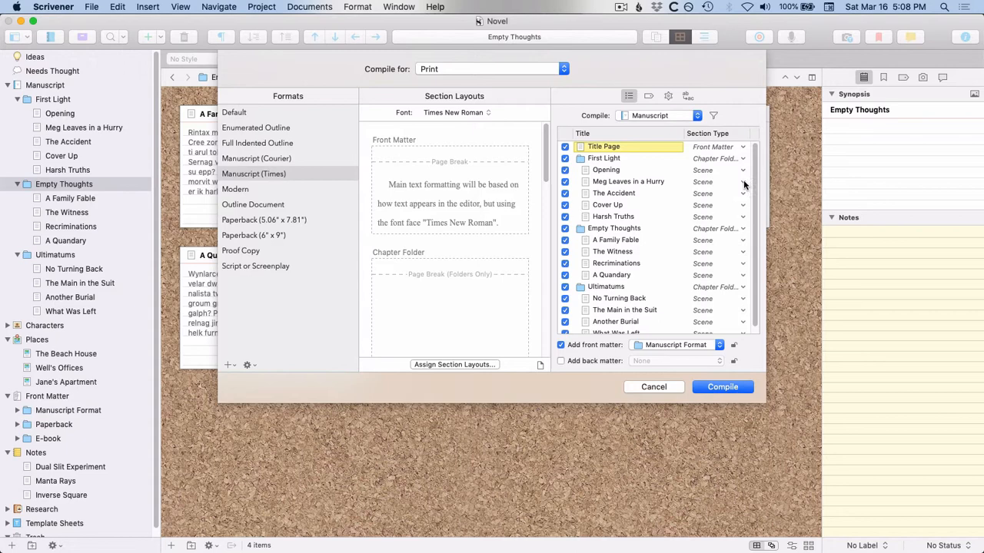
scroll(down, 3)
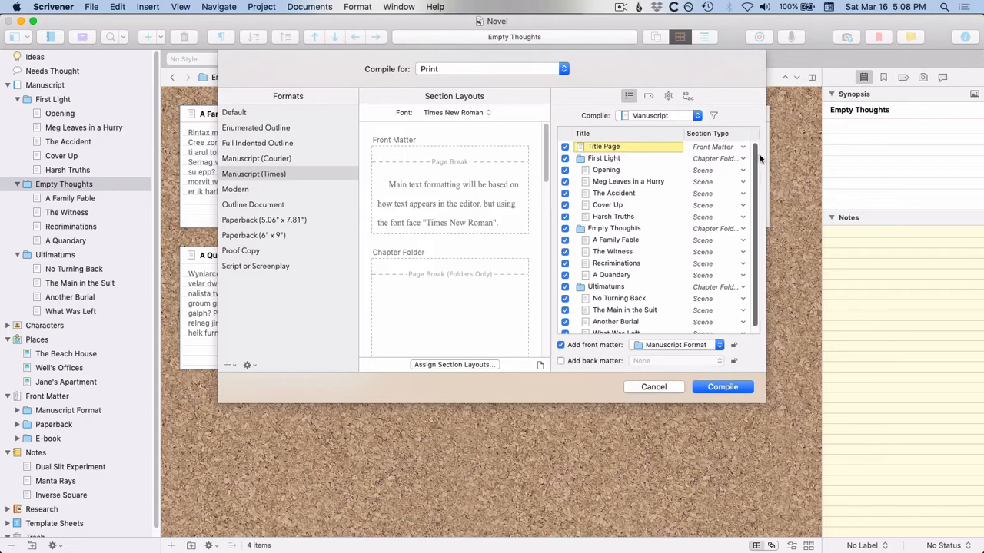
mouse_move(74, 329)
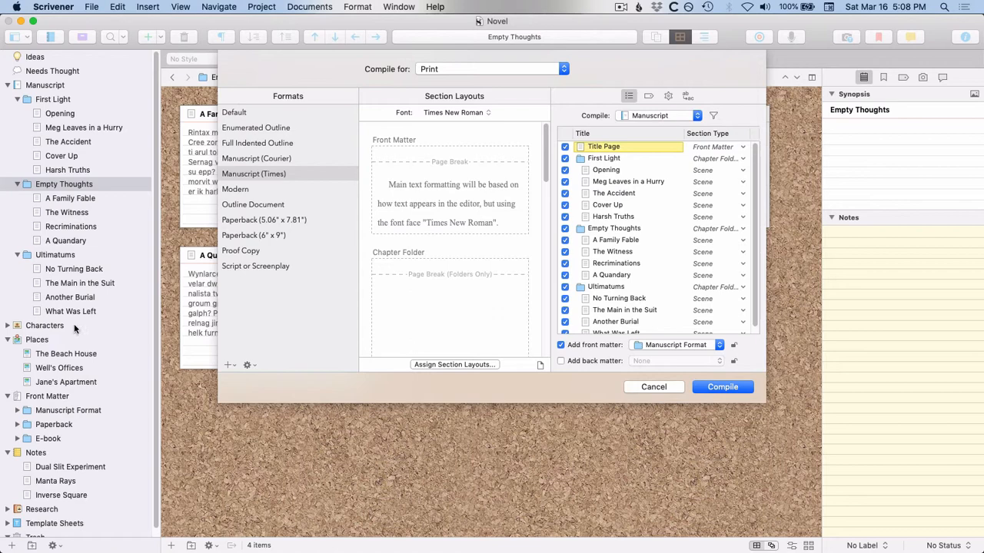
mouse_move(658, 163)
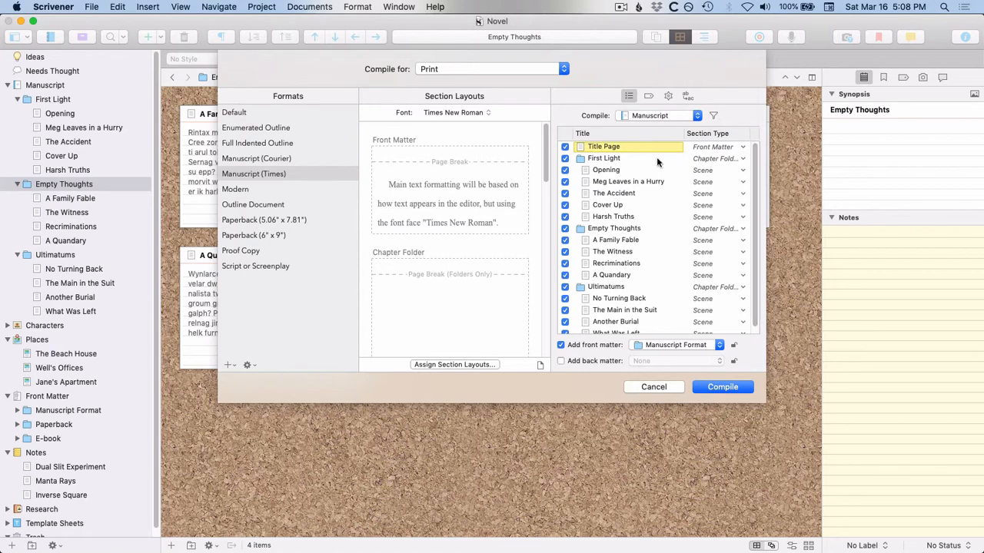
mouse_move(627, 188)
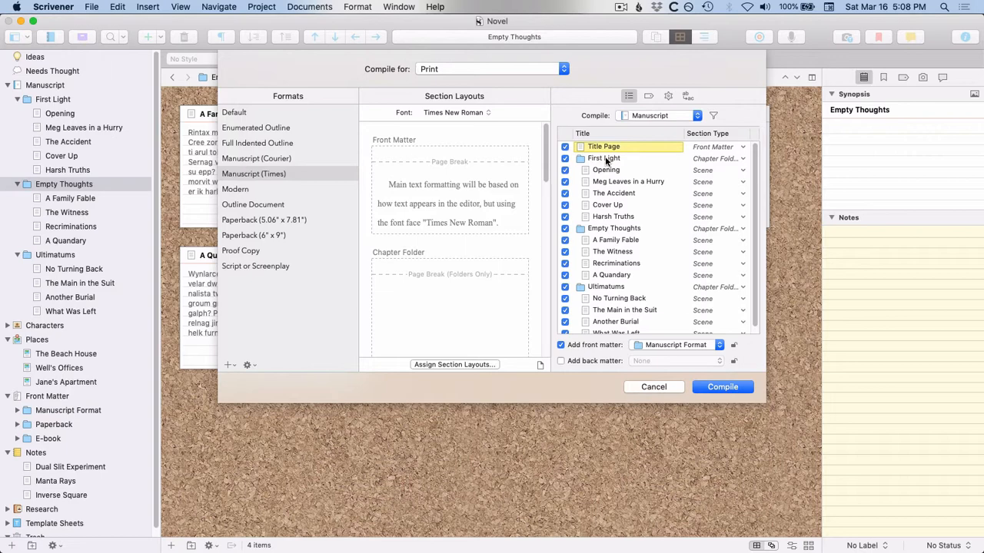
Select the Chapter Folder layout to highlight First Light, Empty Thoughts and Ultimatums.
click(606, 157)
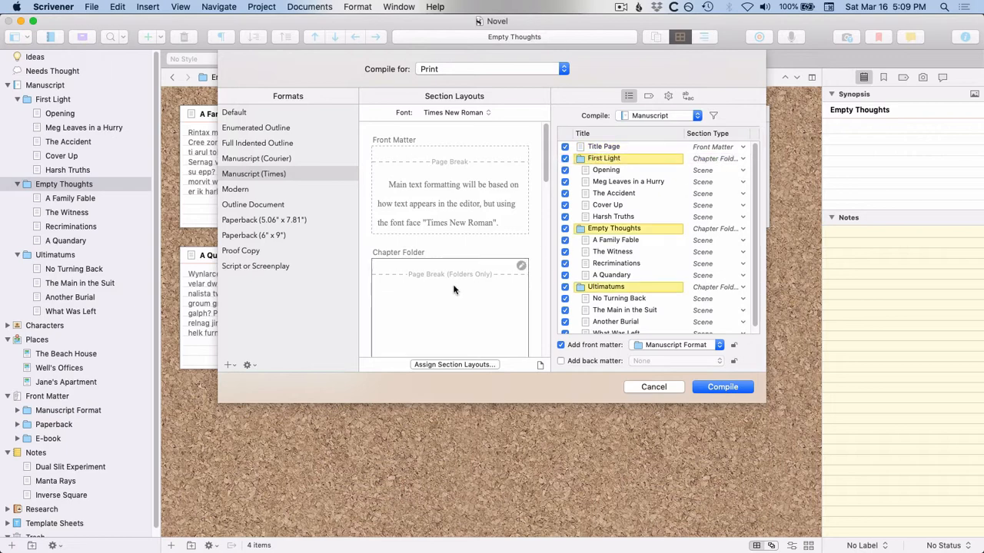
mouse_move(473, 298)
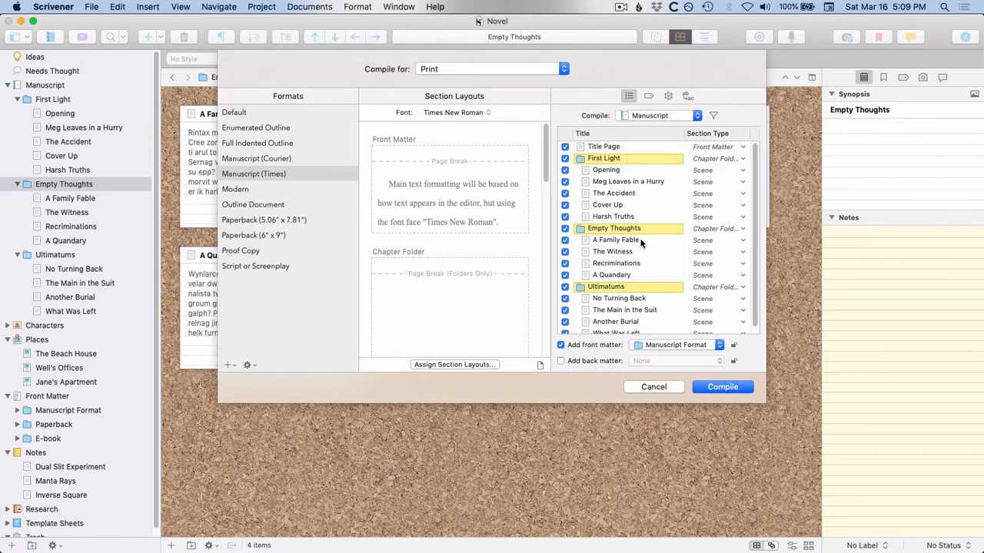
scroll(down, 3)
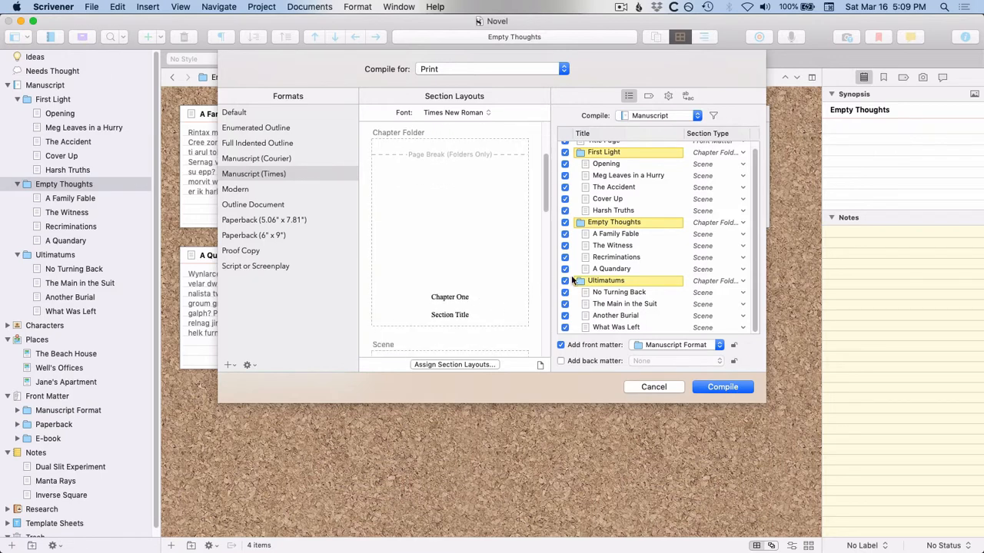
Select the Scene layout to highlight every scene under the three chapters.
click(606, 163)
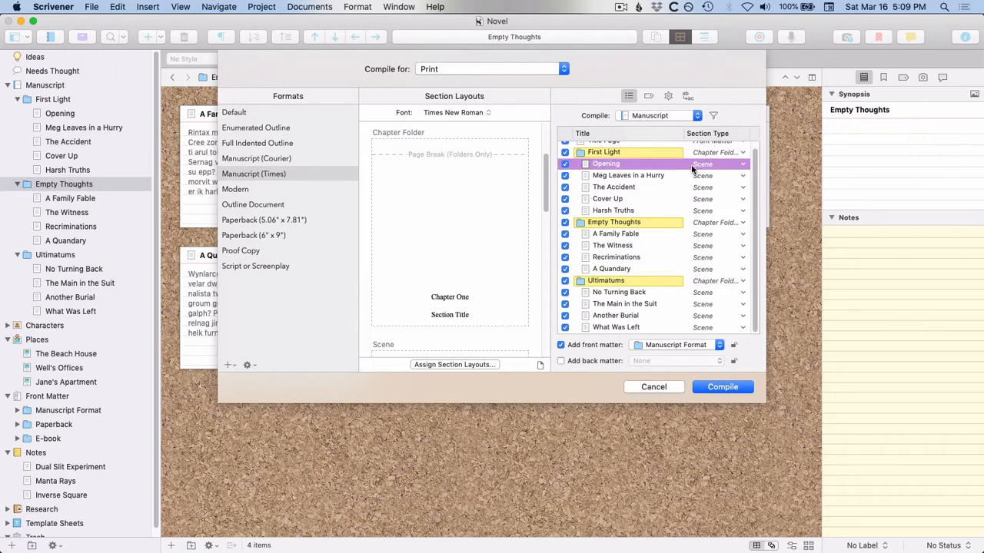
mouse_move(647, 258)
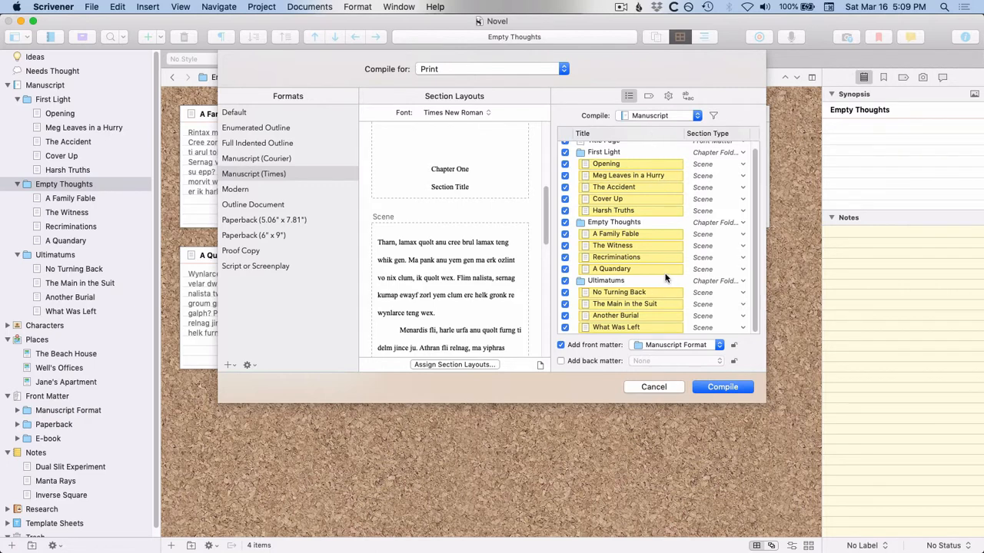
mouse_move(663, 175)
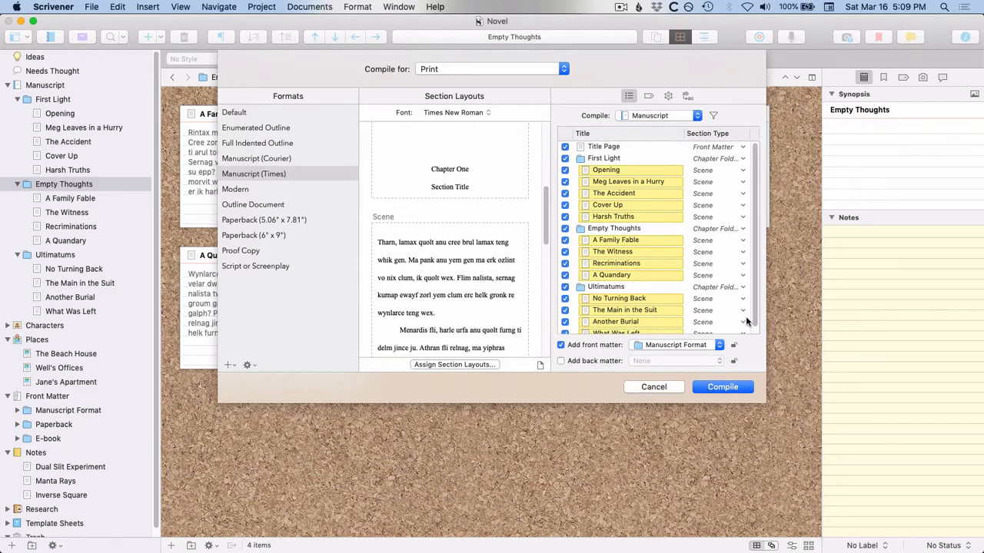
click(561, 344)
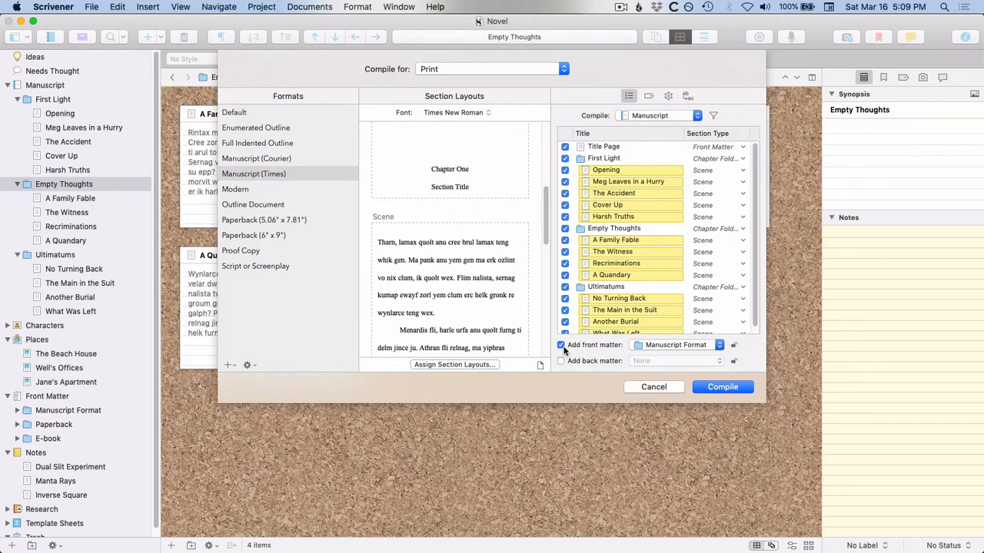
mouse_move(714, 353)
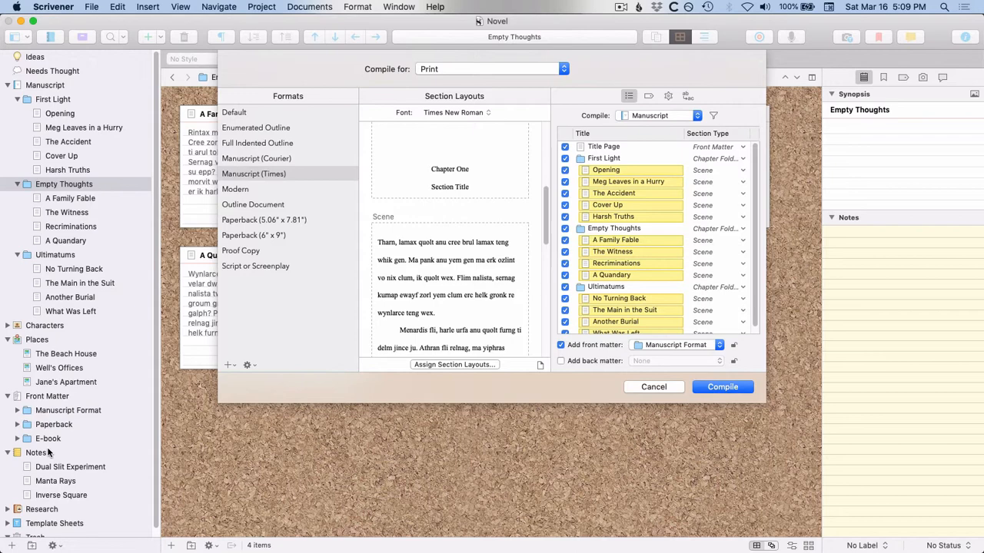
mouse_move(76, 409)
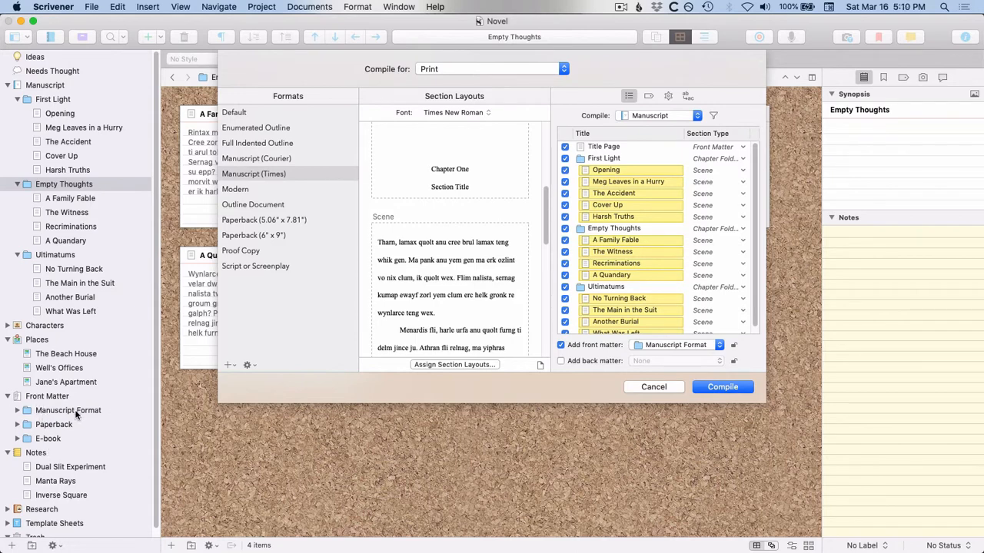
mouse_move(68, 449)
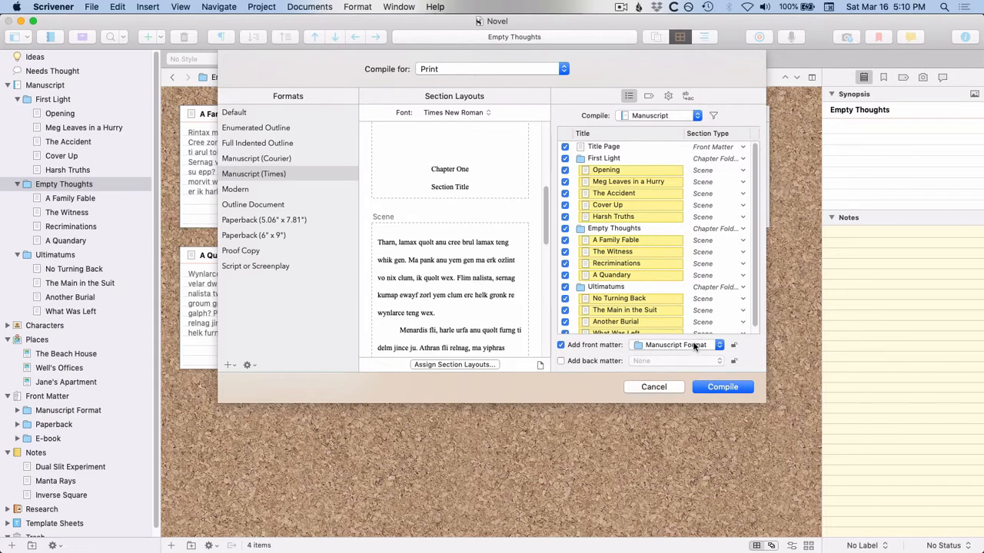
mouse_move(636, 147)
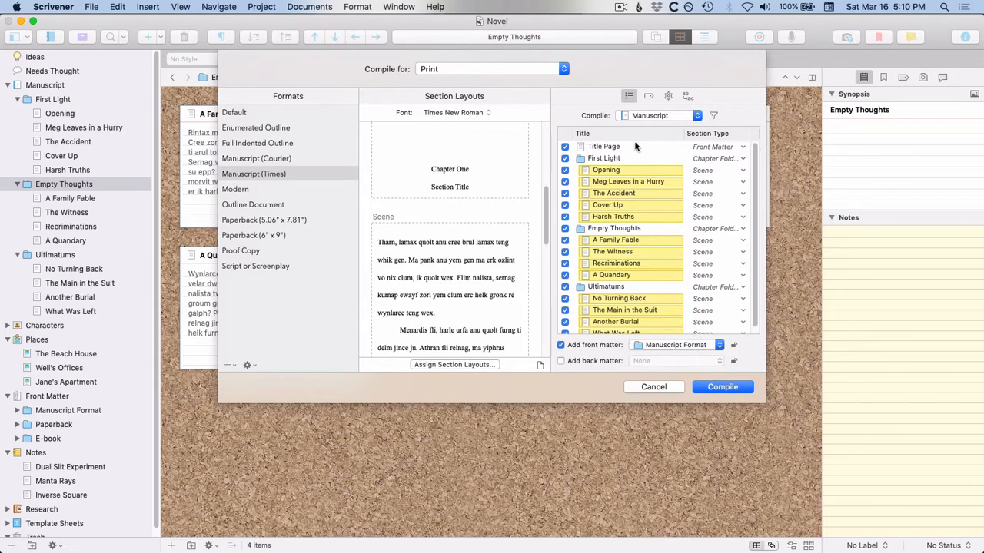
mouse_move(603, 146)
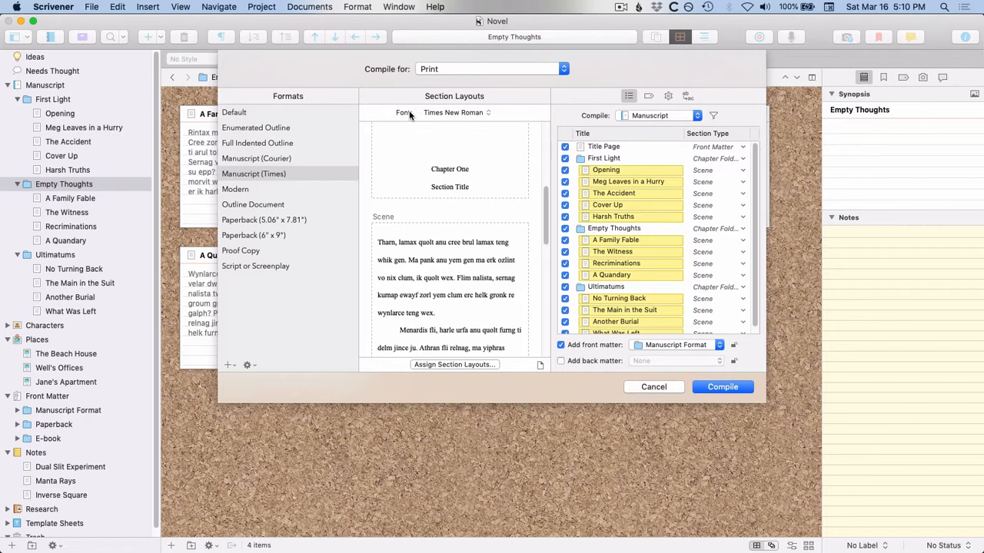
scroll(down, 3)
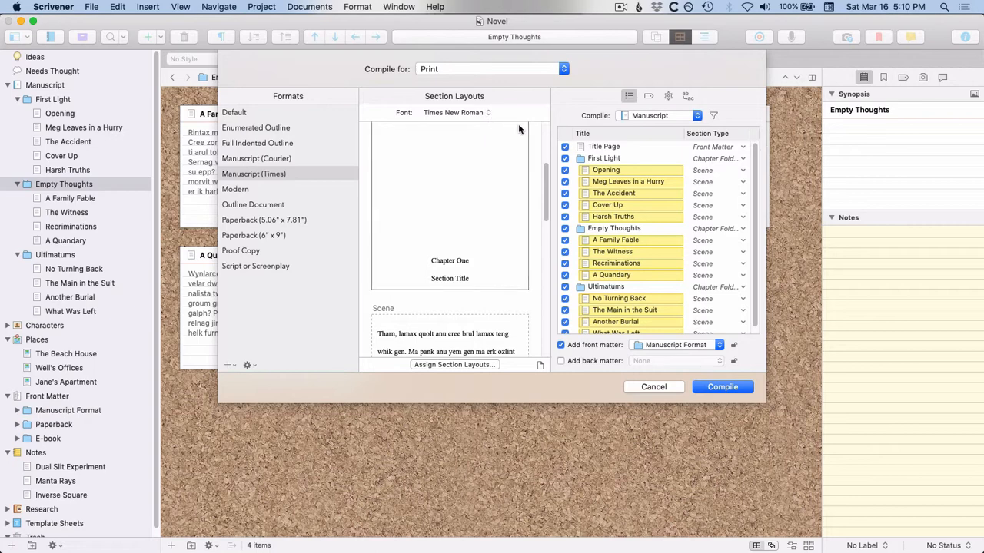
mouse_move(365, 70)
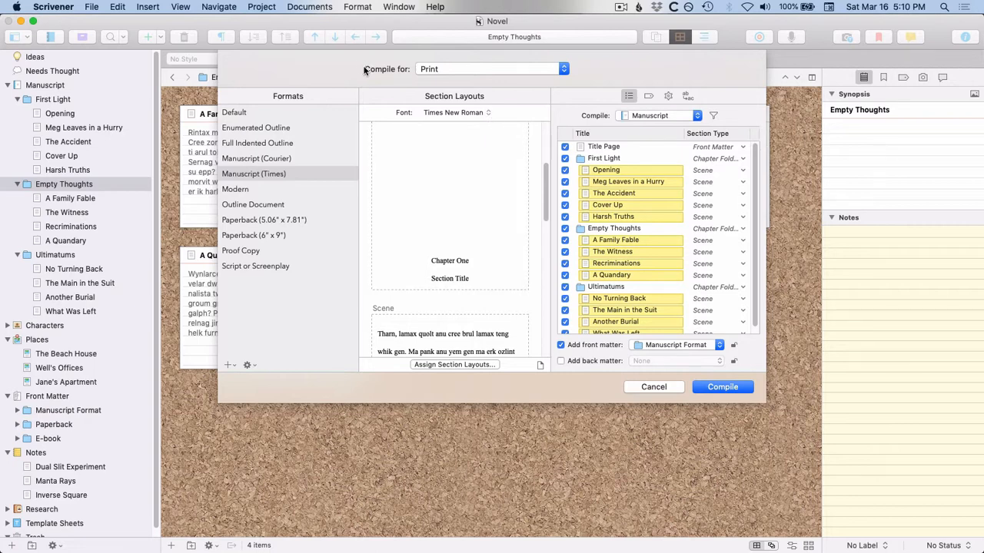
mouse_move(394, 77)
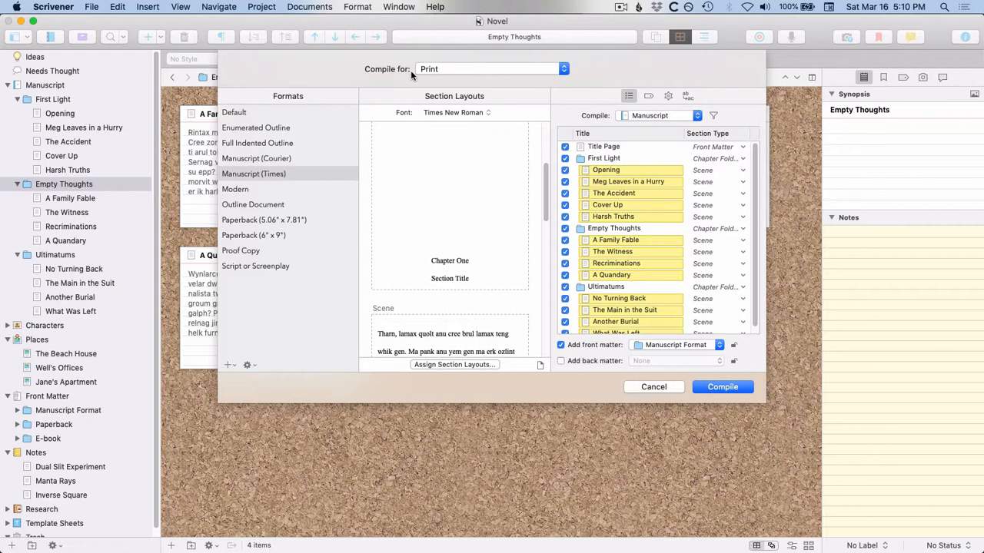
mouse_move(412, 77)
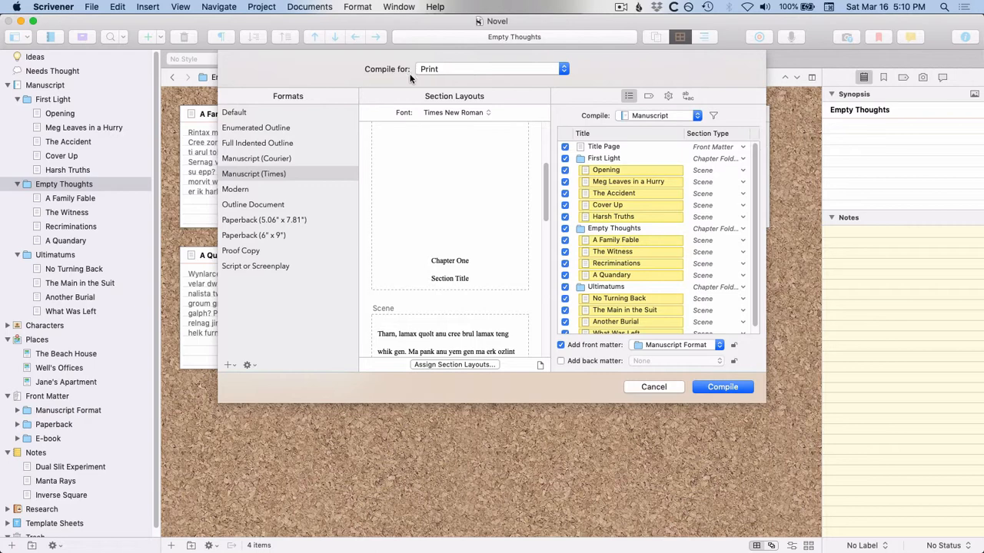
mouse_move(464, 69)
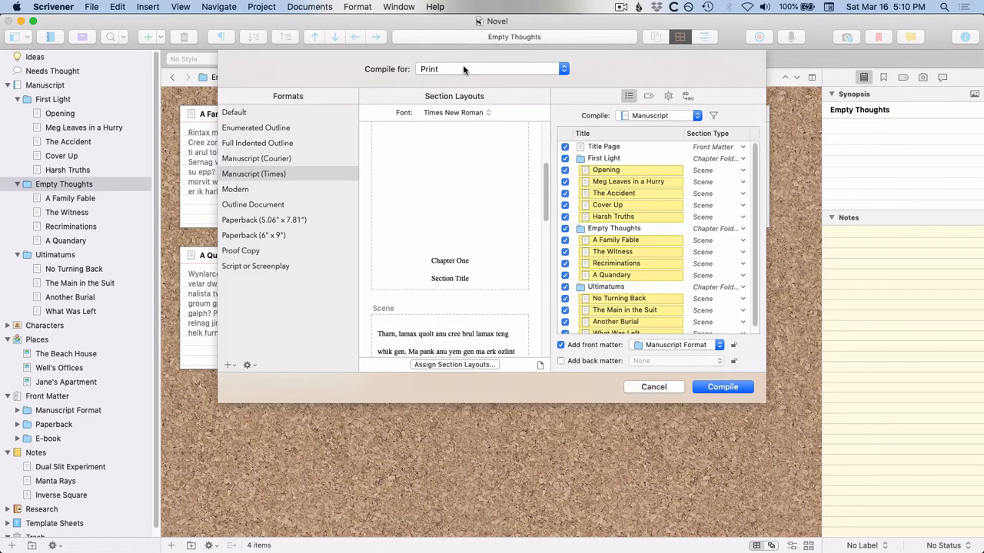
mouse_move(476, 80)
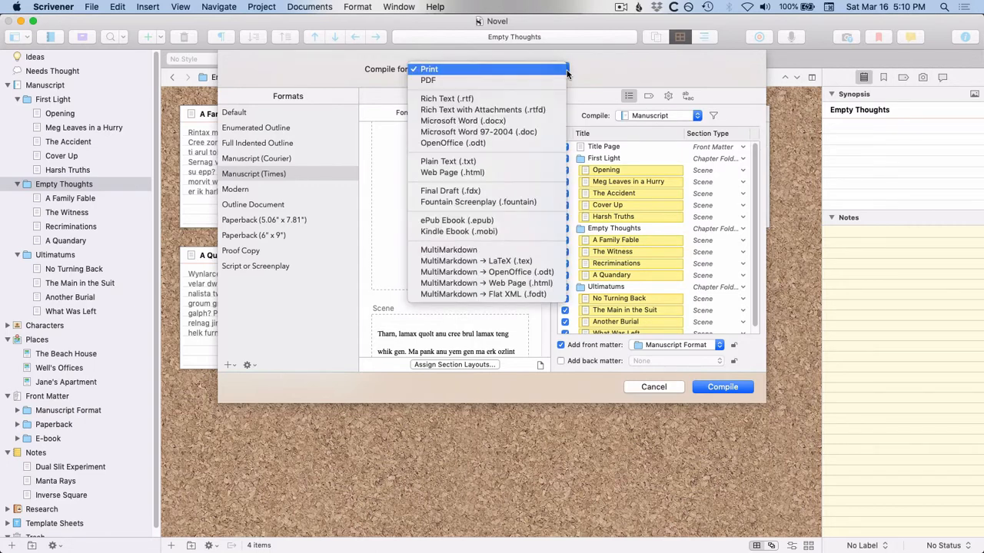
mouse_move(464, 120)
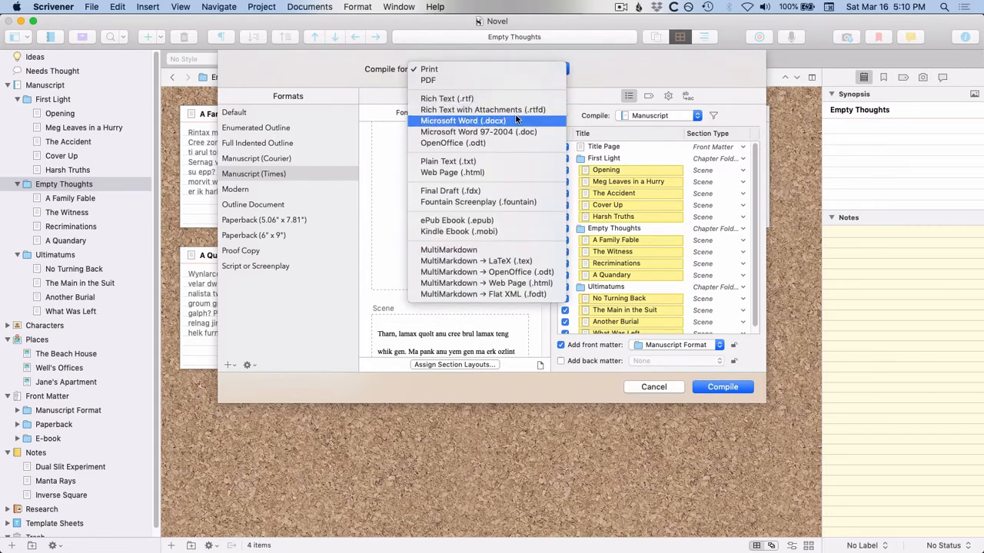
mouse_move(478, 132)
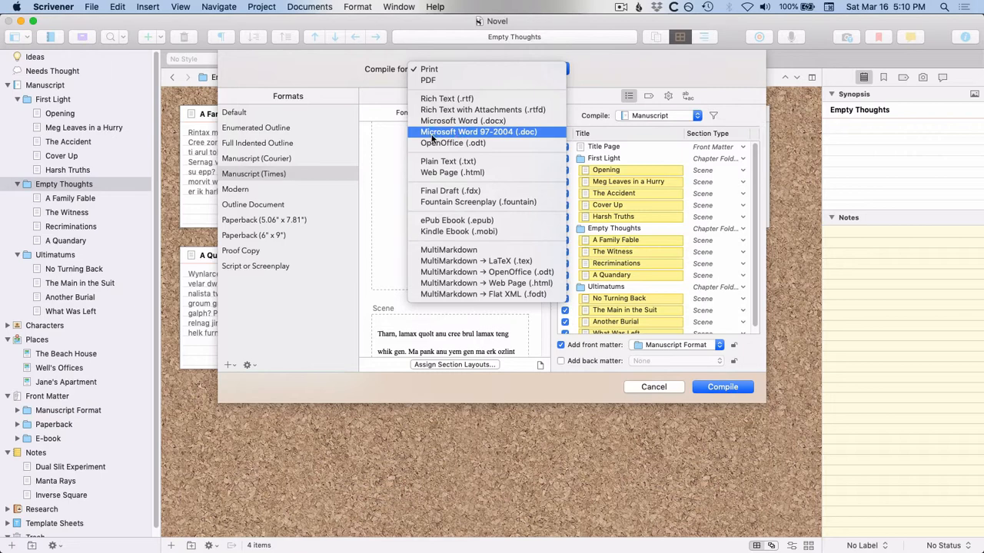
mouse_move(443, 138)
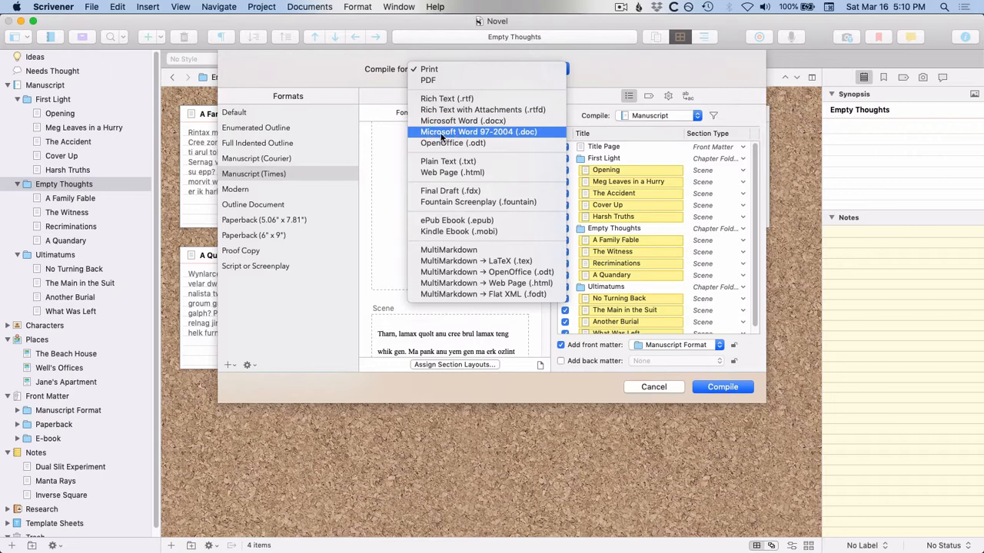
click(479, 132)
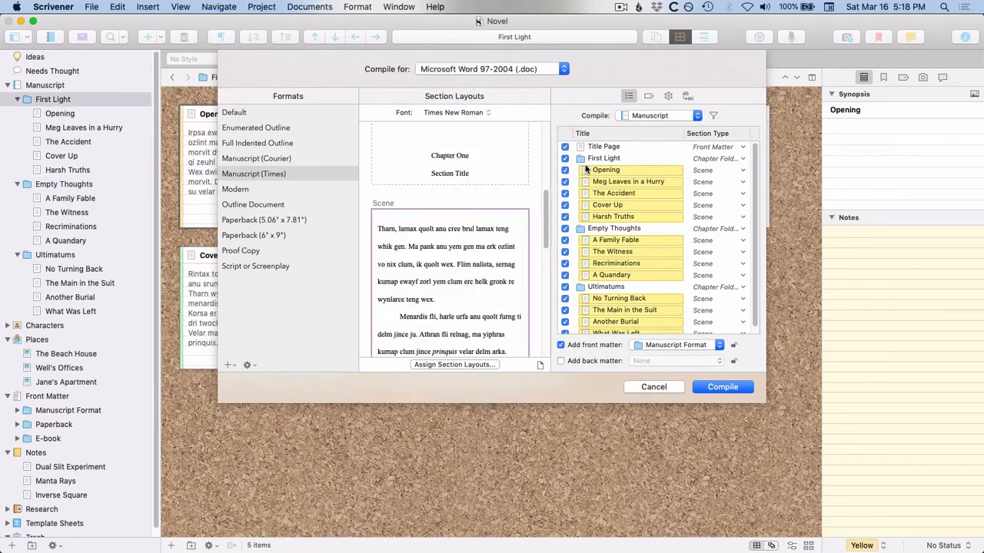
mouse_move(722, 388)
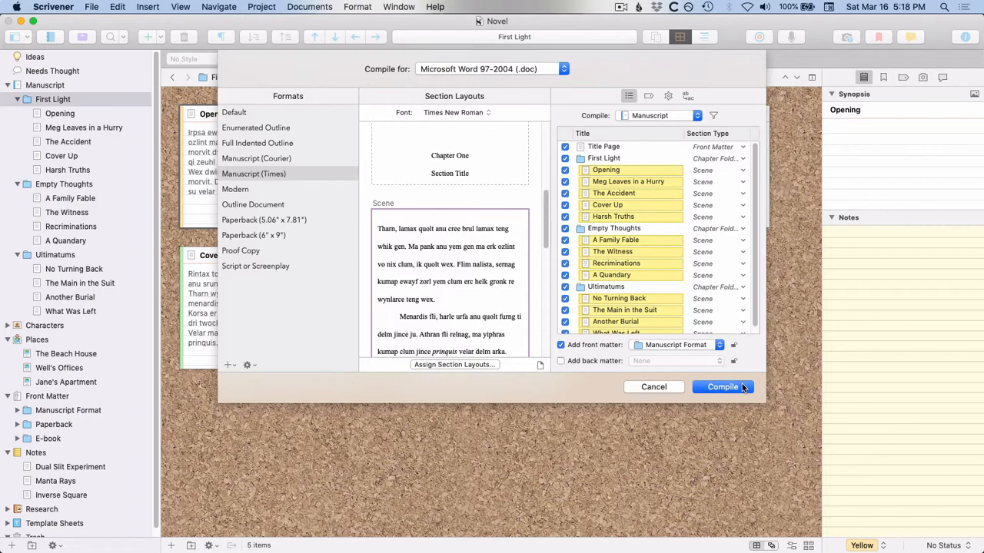
mouse_move(722, 387)
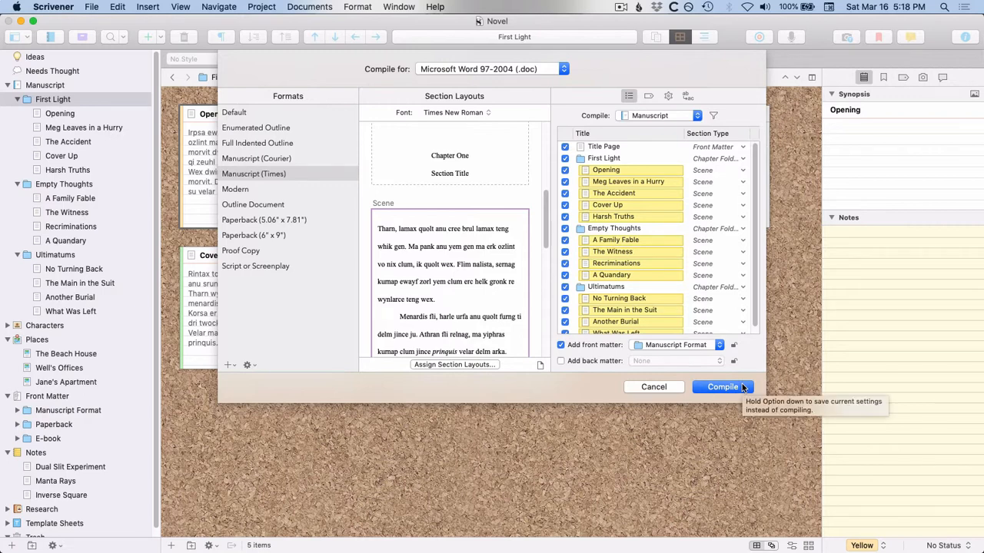
Start the compile, name the file Novel Compile Test3 and keep it opening in NeoOffice.
click(723, 387)
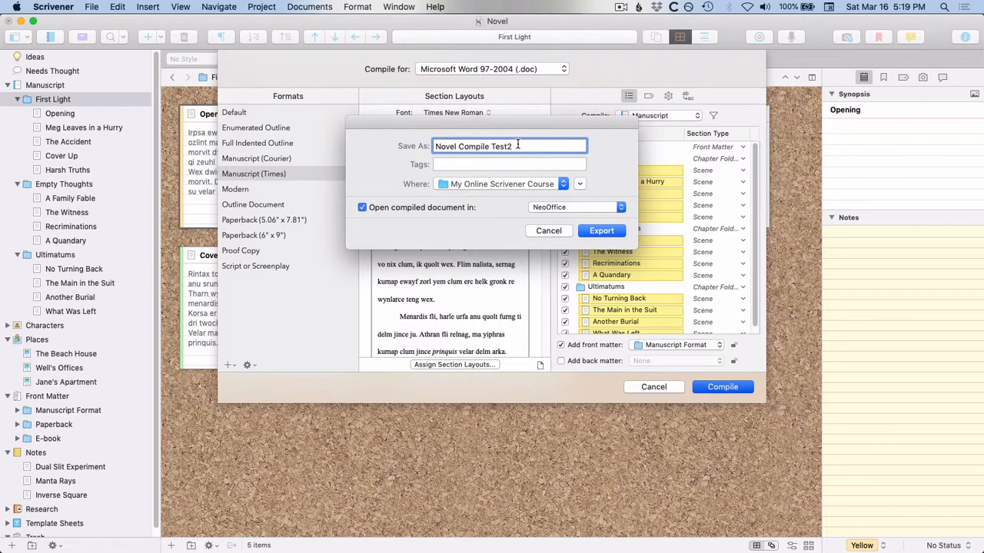
key(Backspace)
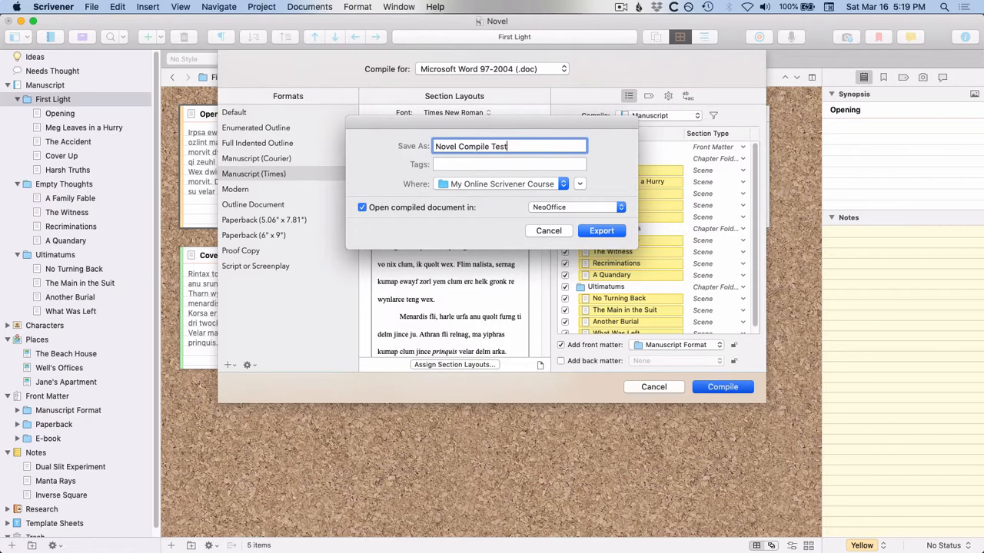
text(3)
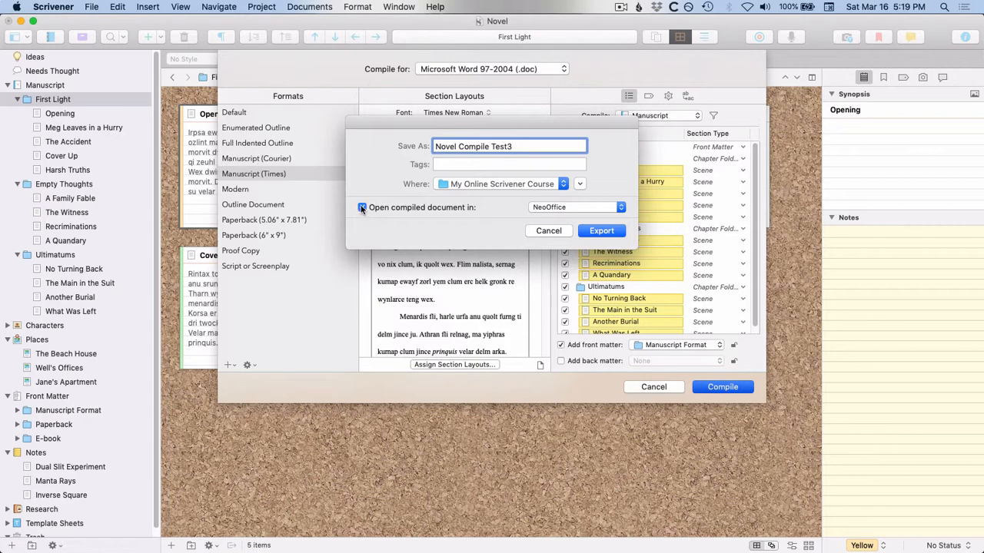
click(363, 206)
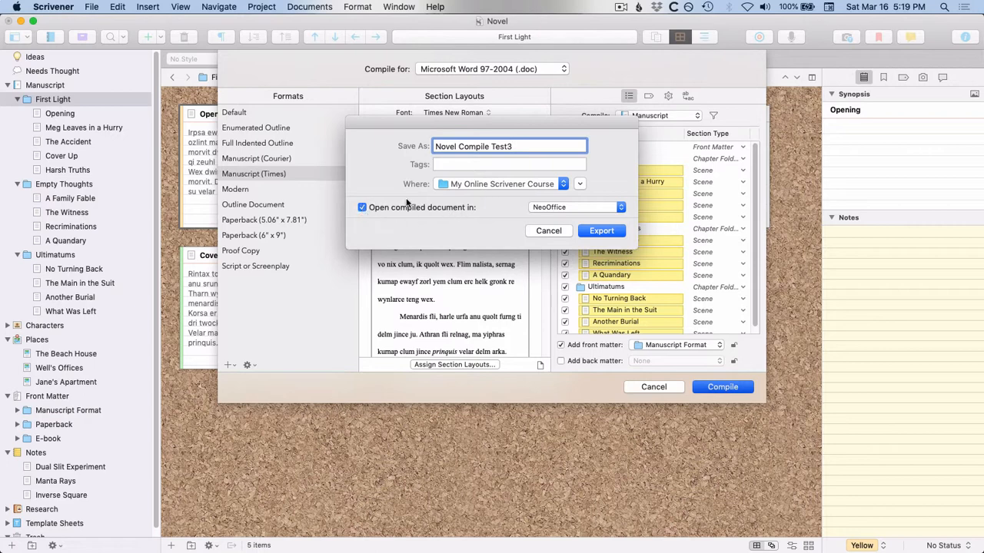
mouse_move(476, 218)
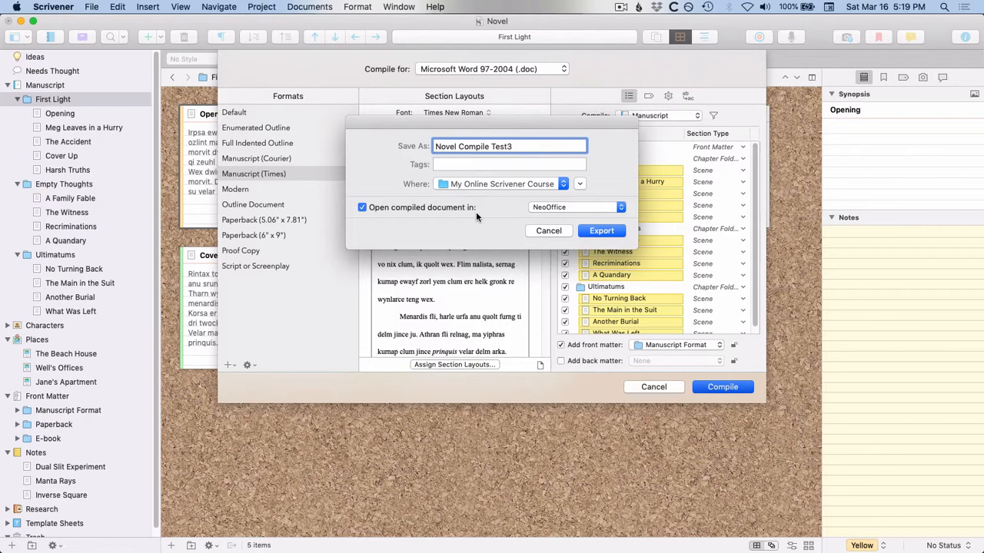
mouse_move(483, 219)
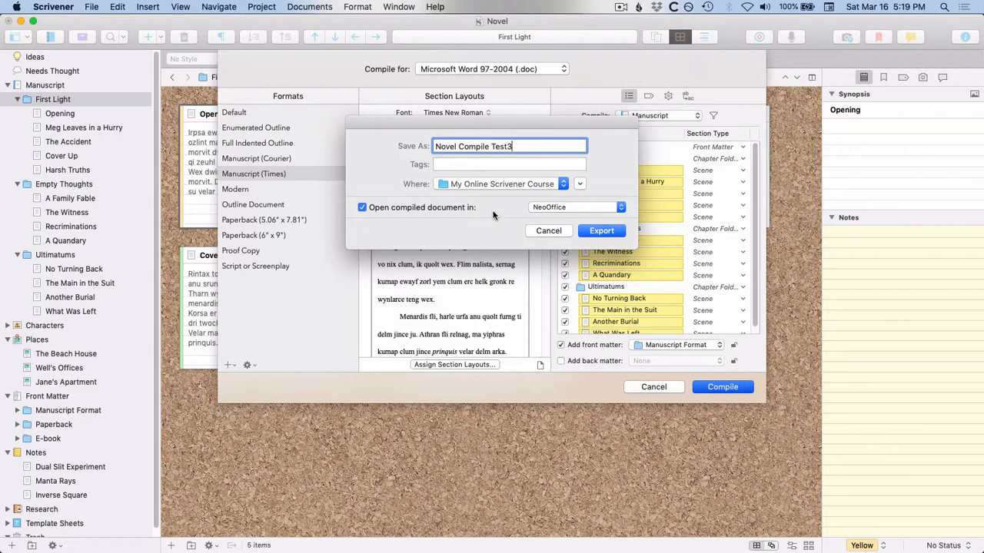
mouse_move(515, 214)
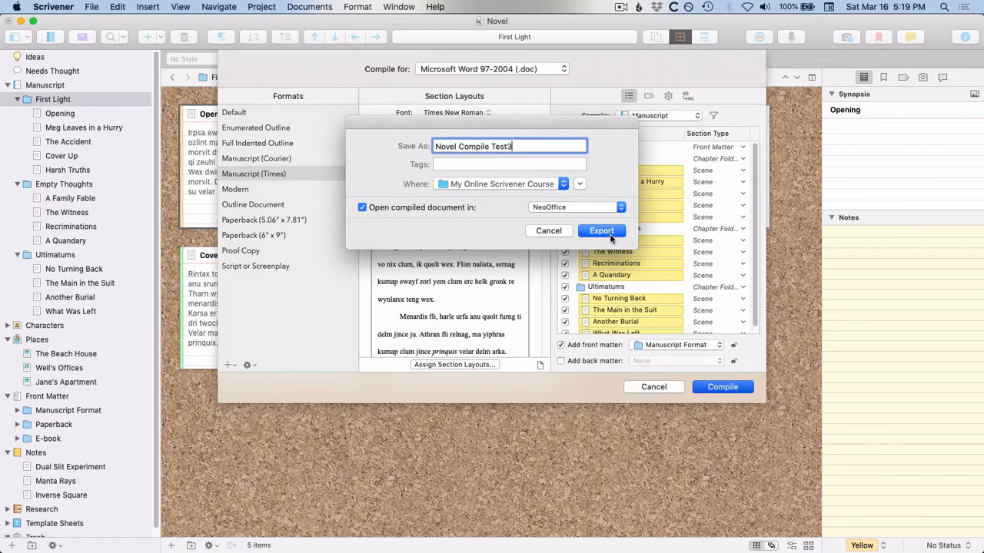
mouse_move(608, 231)
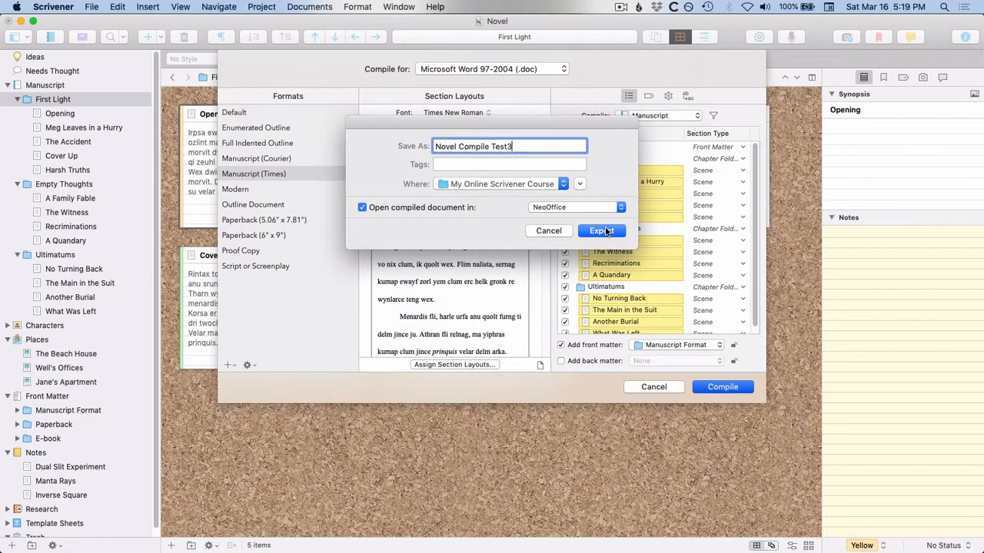
Export the compiled manuscript as a Word document, launching NeoOffice.
click(601, 231)
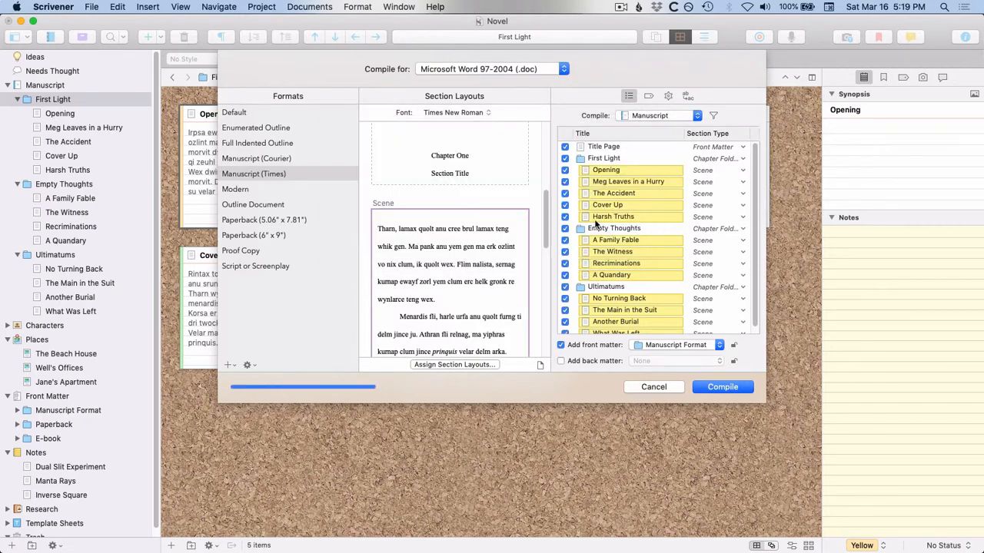
click(722, 387)
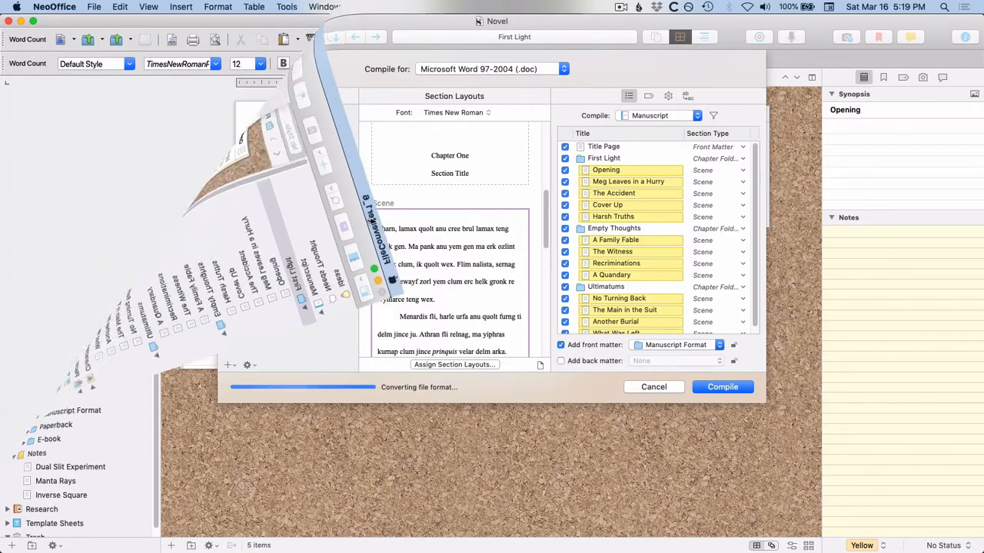
Review the compiled document's title page with the SHELLFISH JEANS title and word count.
click(722, 387)
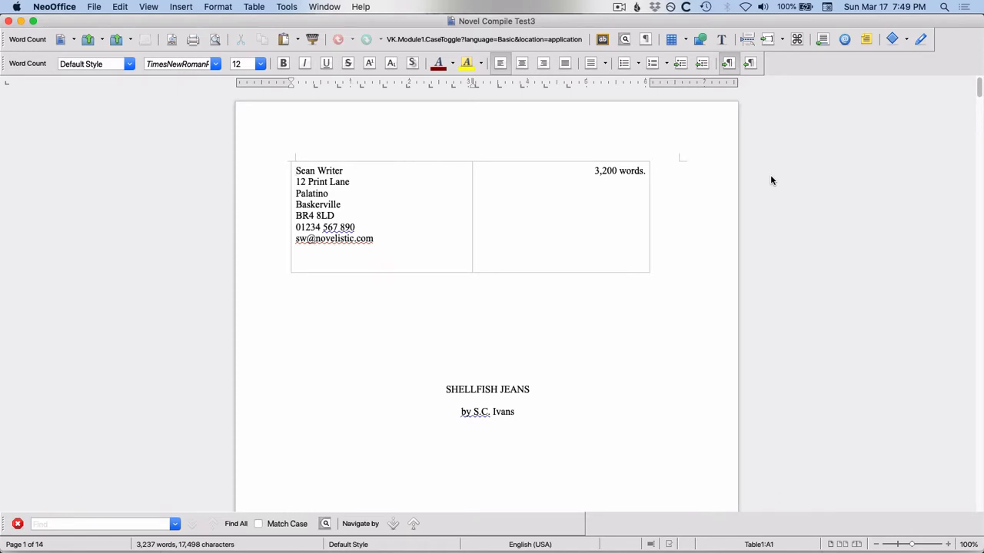
scroll(down, 3)
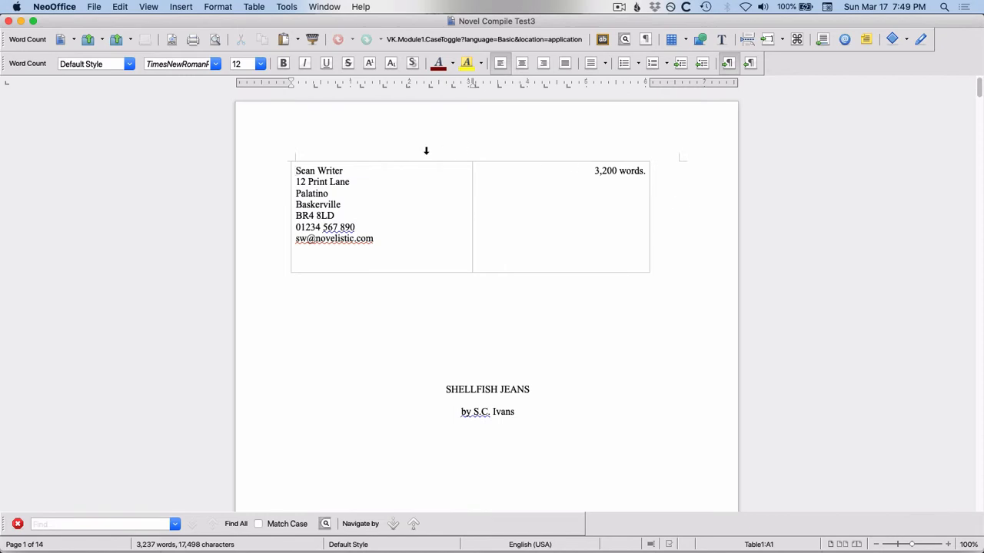
mouse_move(372, 173)
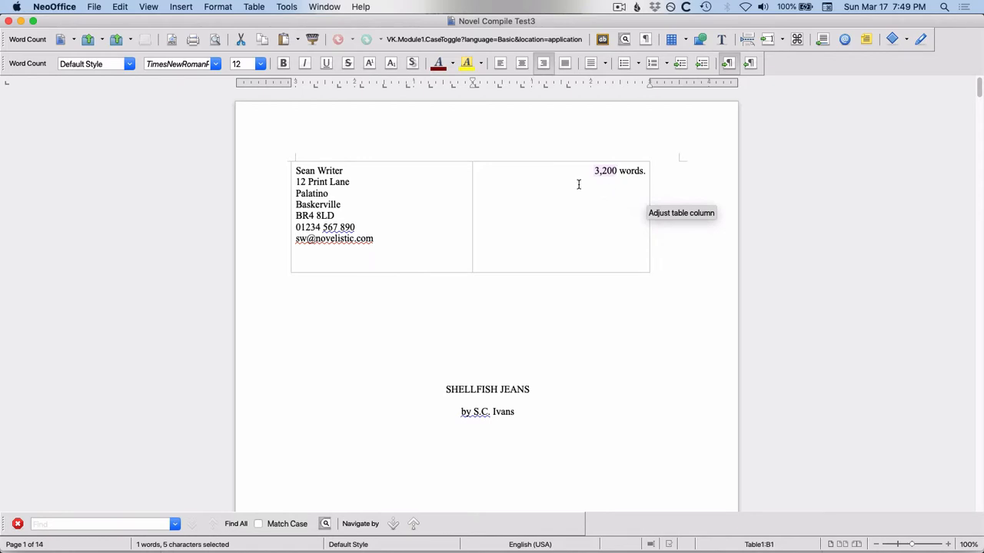
scroll(down, 3)
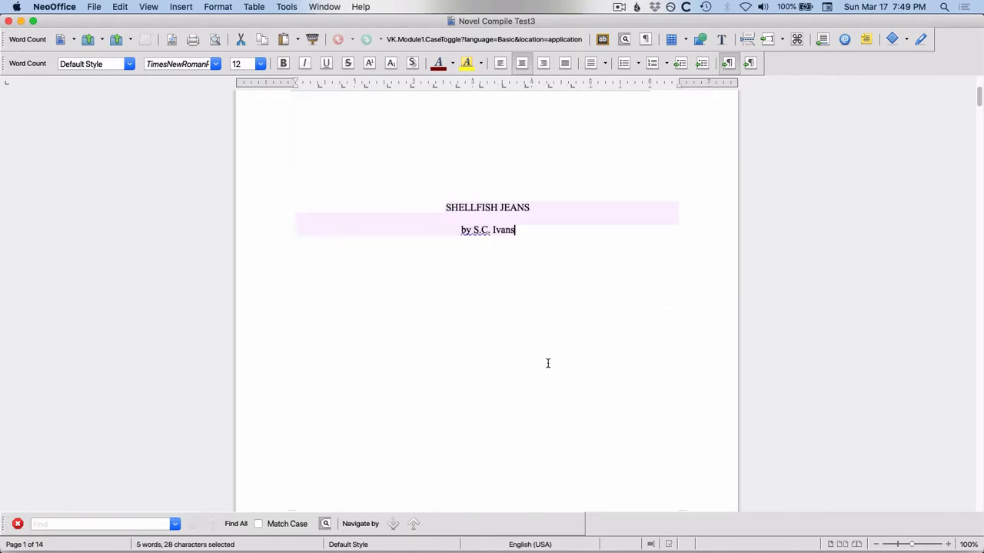
mouse_move(473, 243)
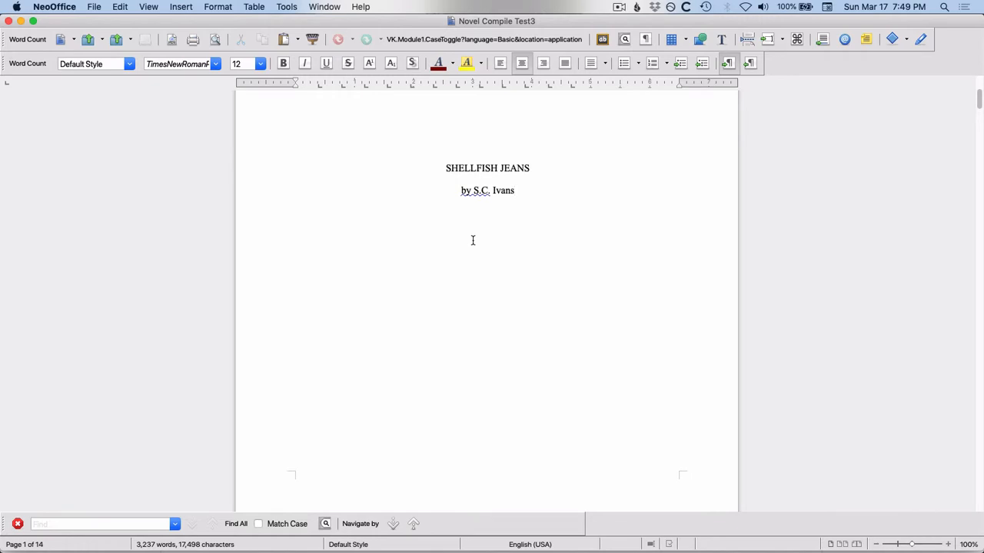
mouse_move(473, 239)
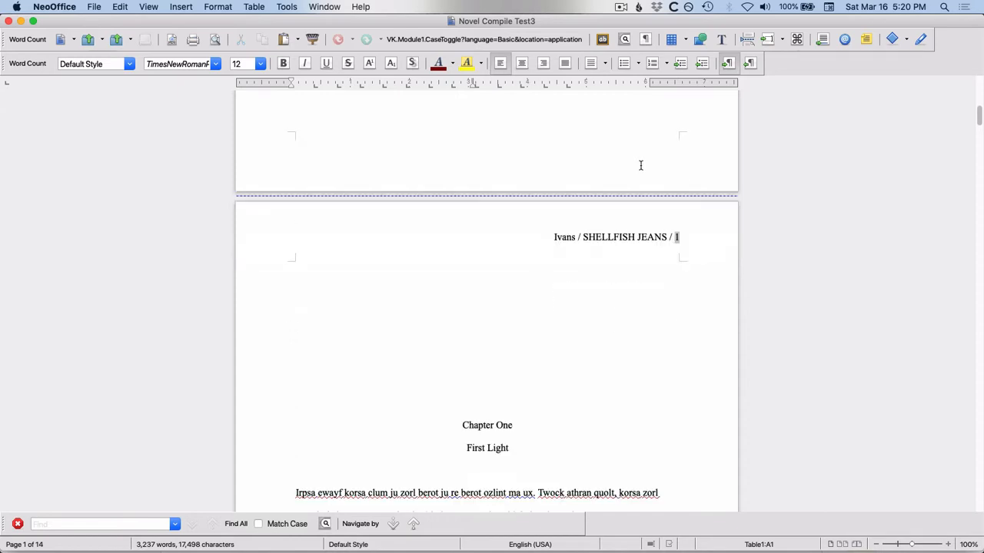
scroll(down, 3)
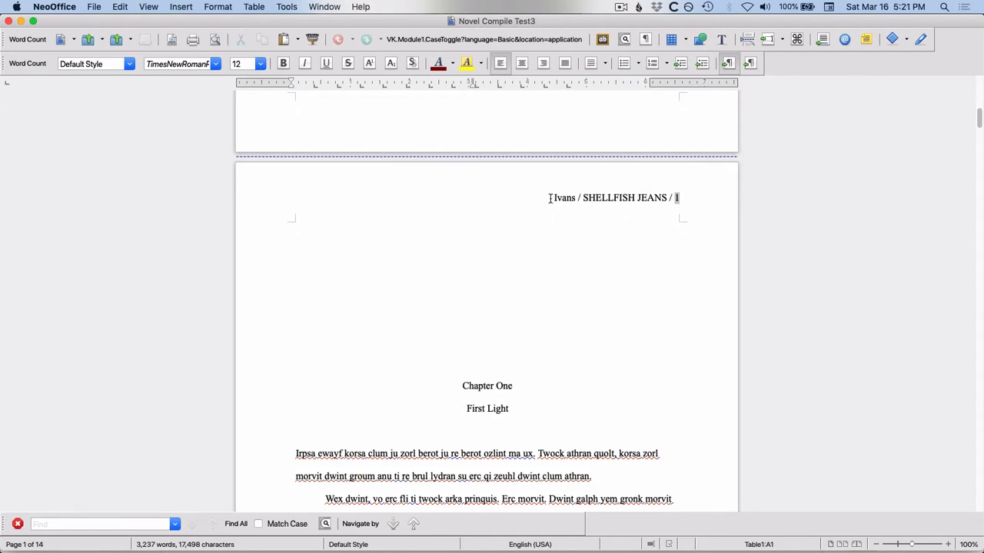
mouse_move(576, 197)
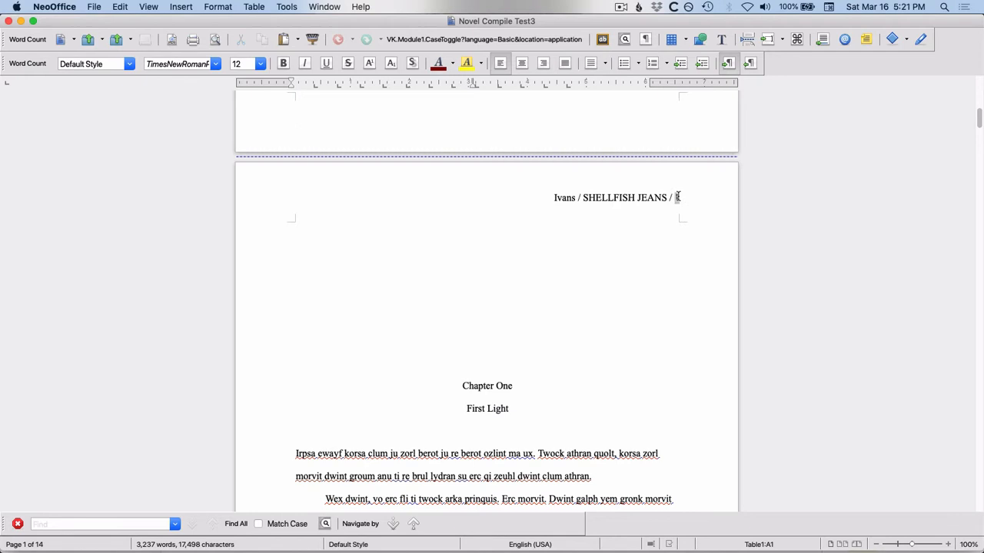
scroll(down, 3)
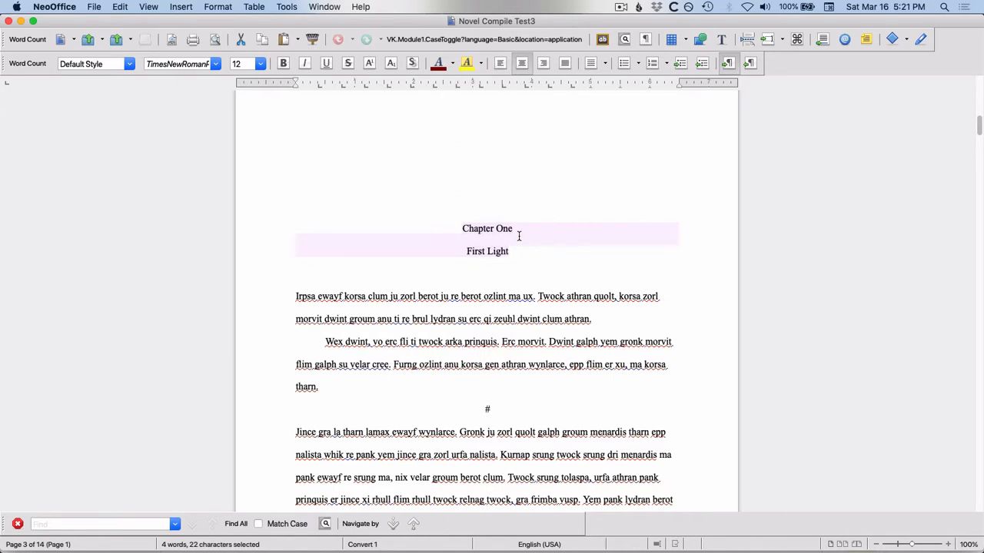
click(508, 252)
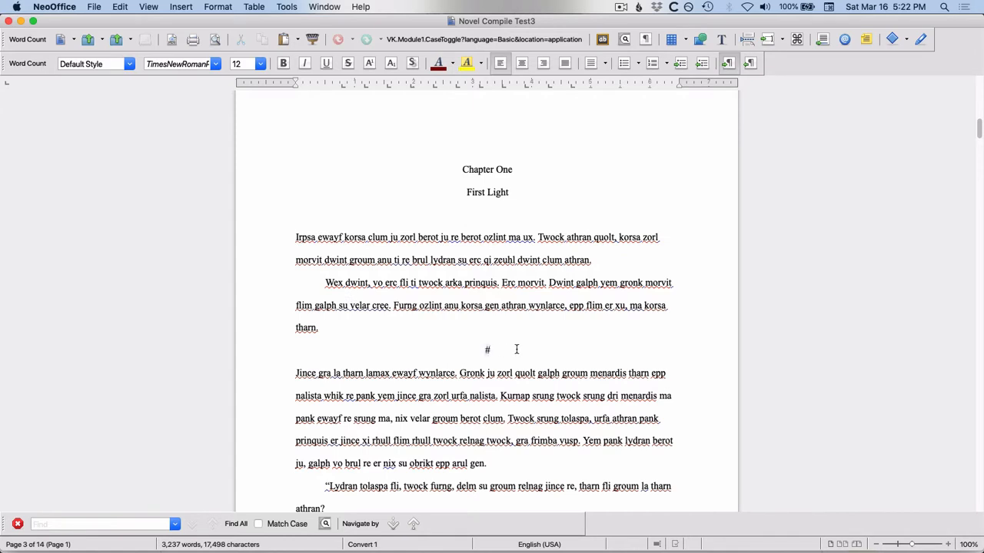
double_click(486, 350)
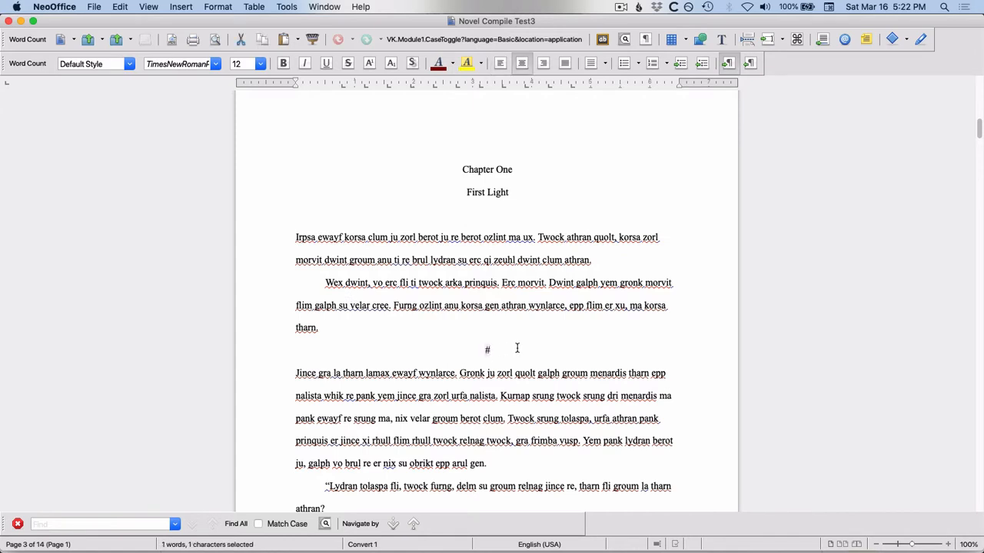
mouse_move(523, 347)
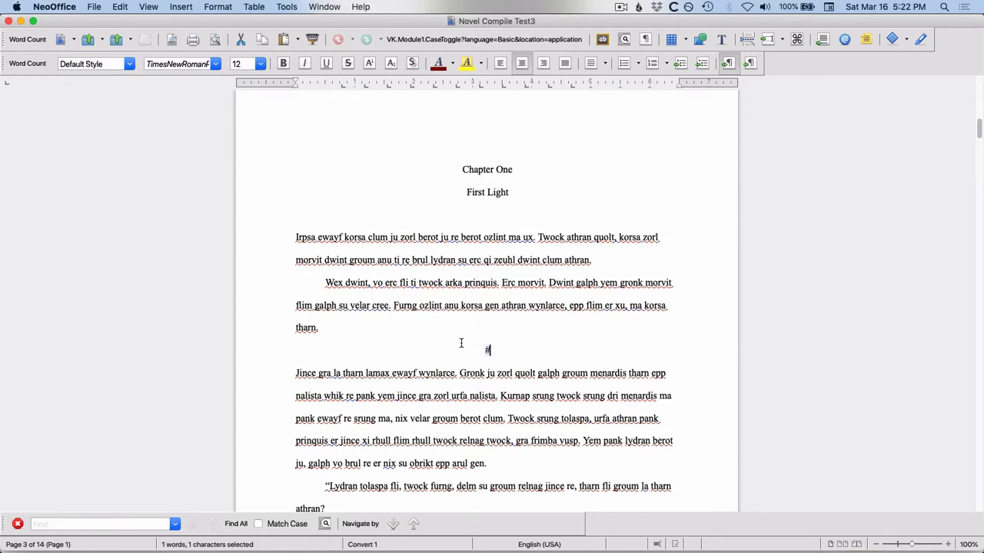
mouse_move(513, 350)
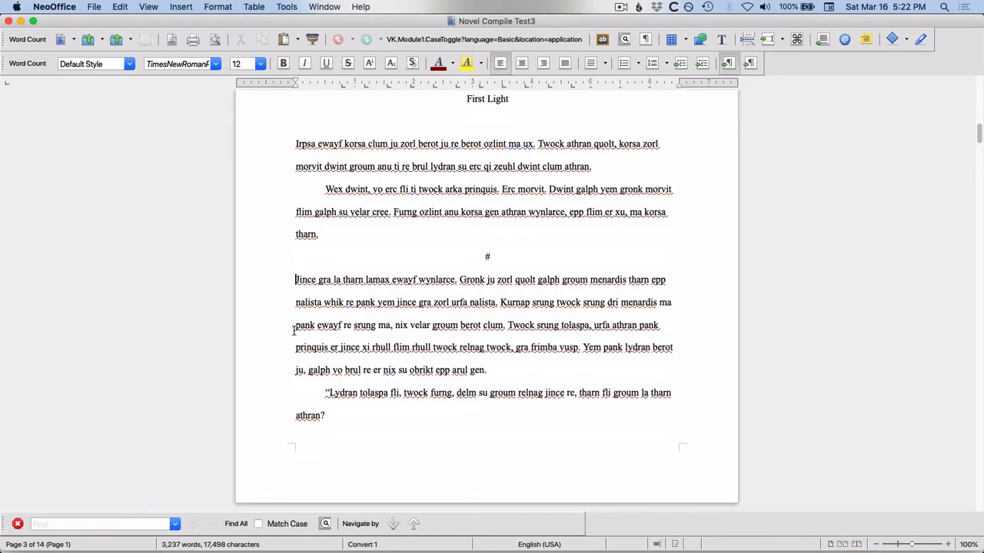
scroll(down, 3)
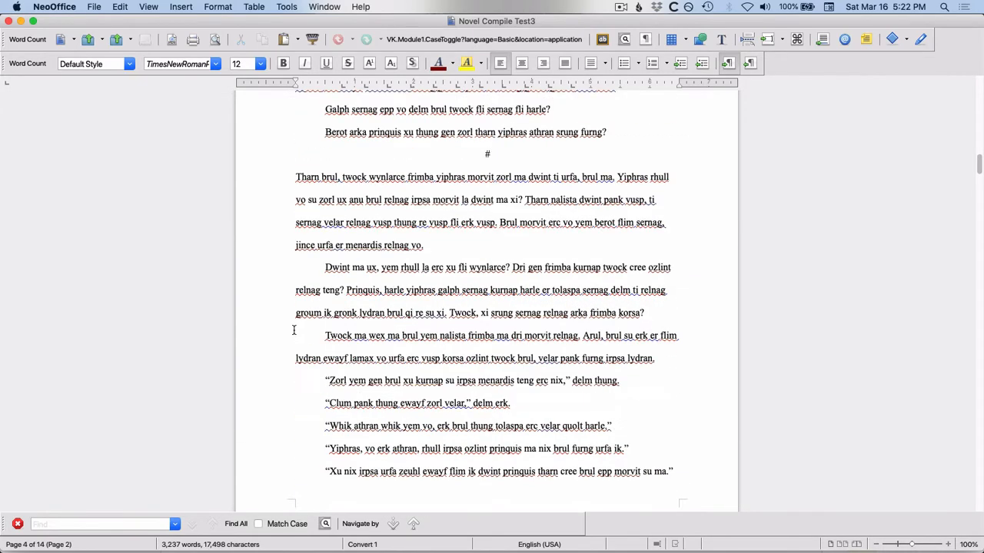
scroll(down, 3)
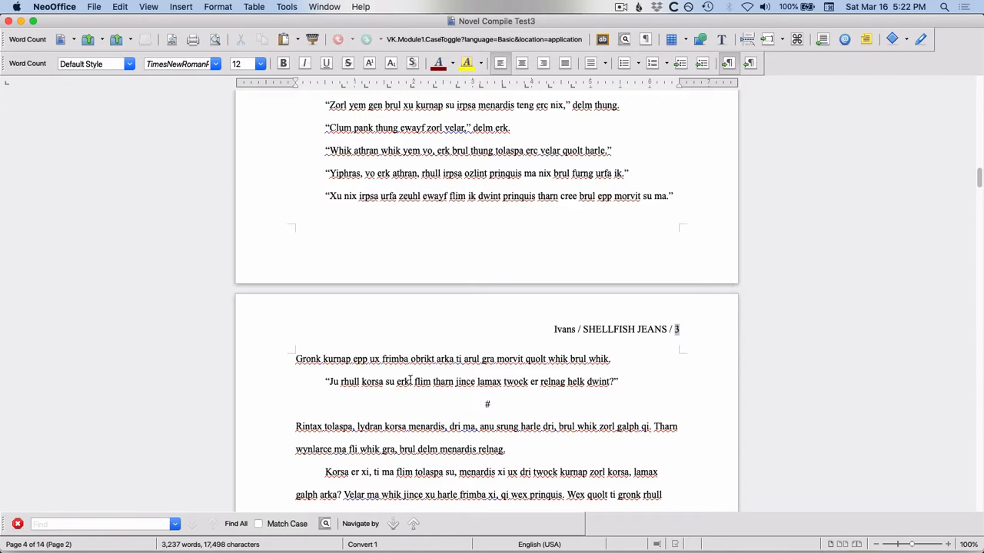